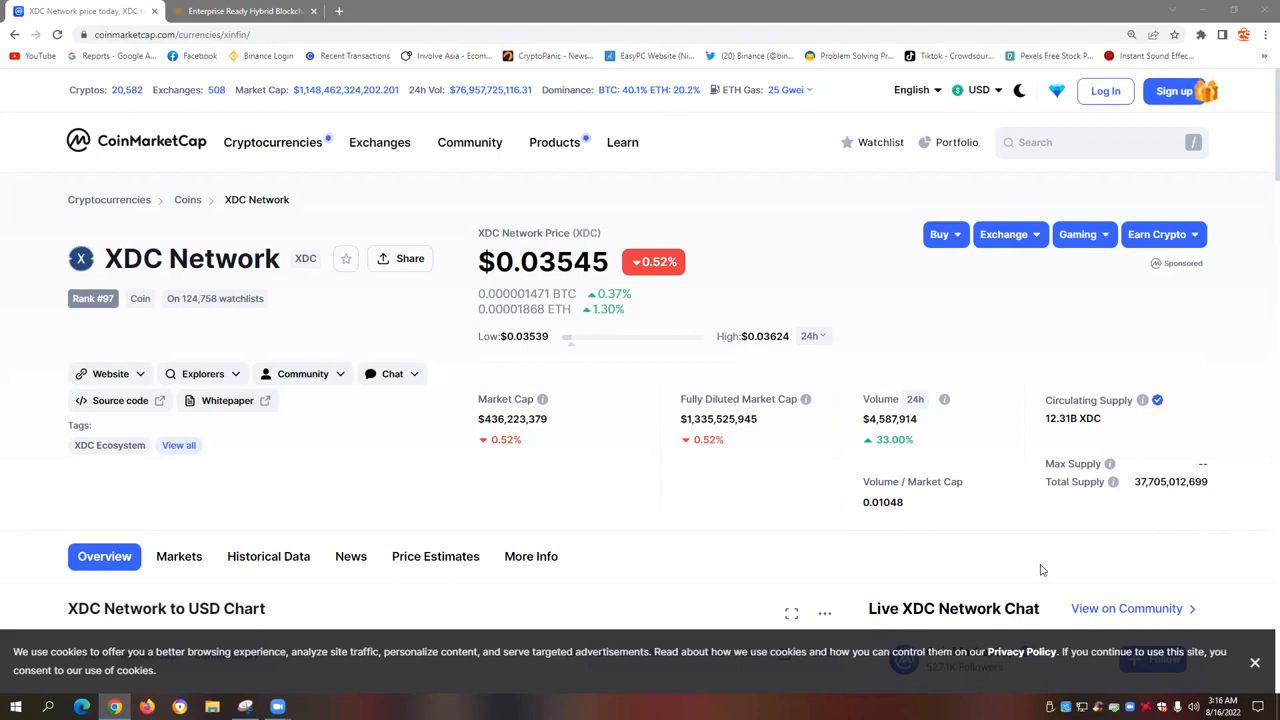
{"action": "mouse_move", "coordinate": [928, 469]}
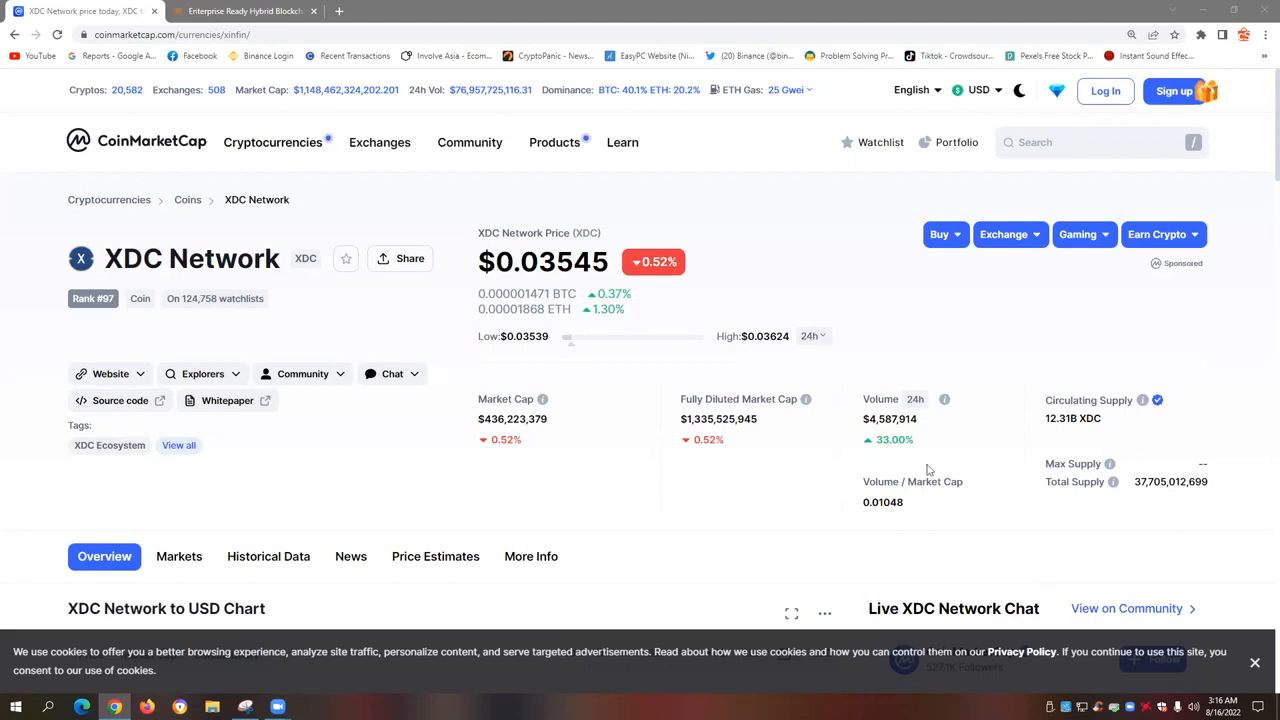
- Scroll down CoinMarketCap's XDC Network page to the one-day XDC to USD price chart
{"action": "scroll", "scroll_direction": "down", "scroll_amount": 3}
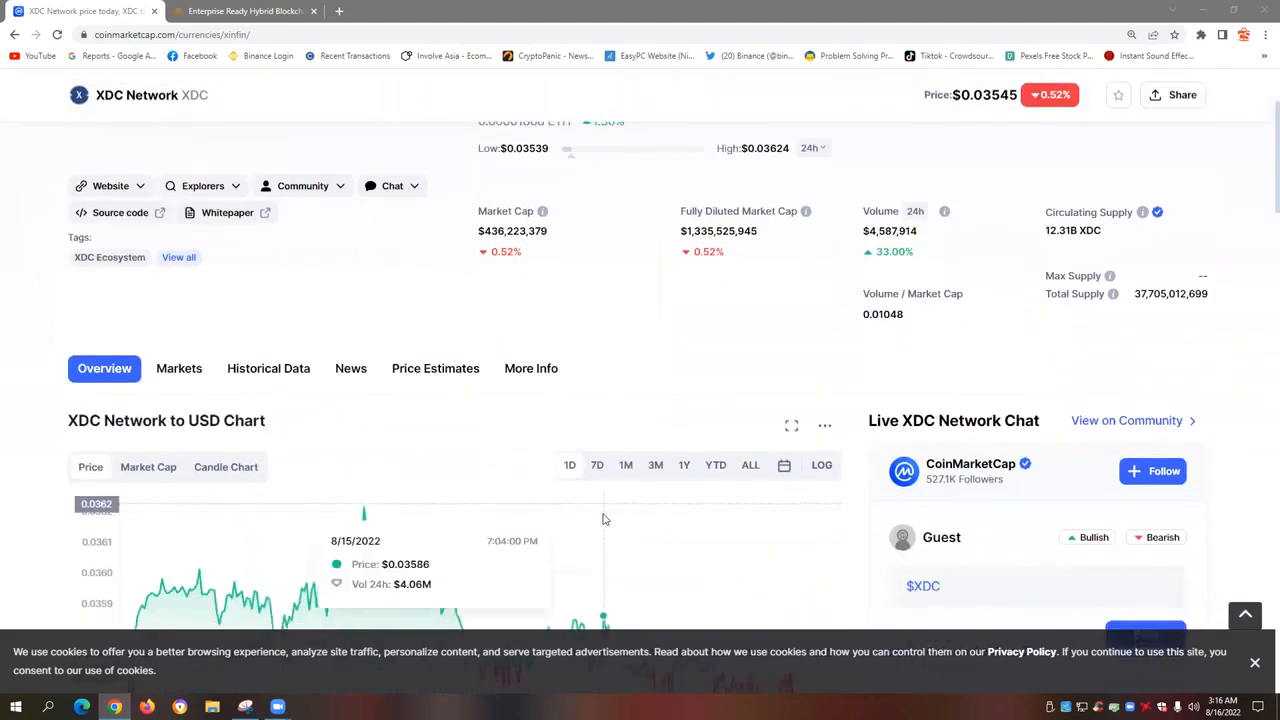
{"action": "scroll", "scroll_direction": "down", "scroll_amount": 3}
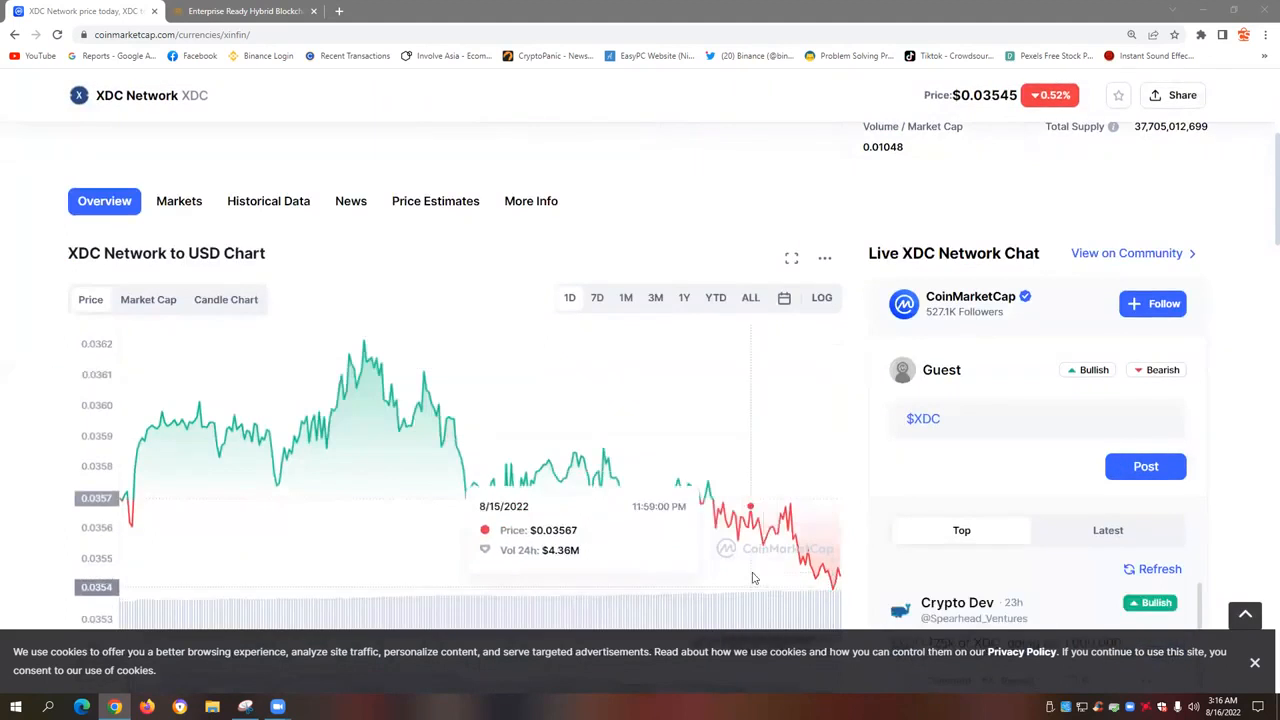
{"action": "scroll", "scroll_direction": "down", "scroll_amount": 3}
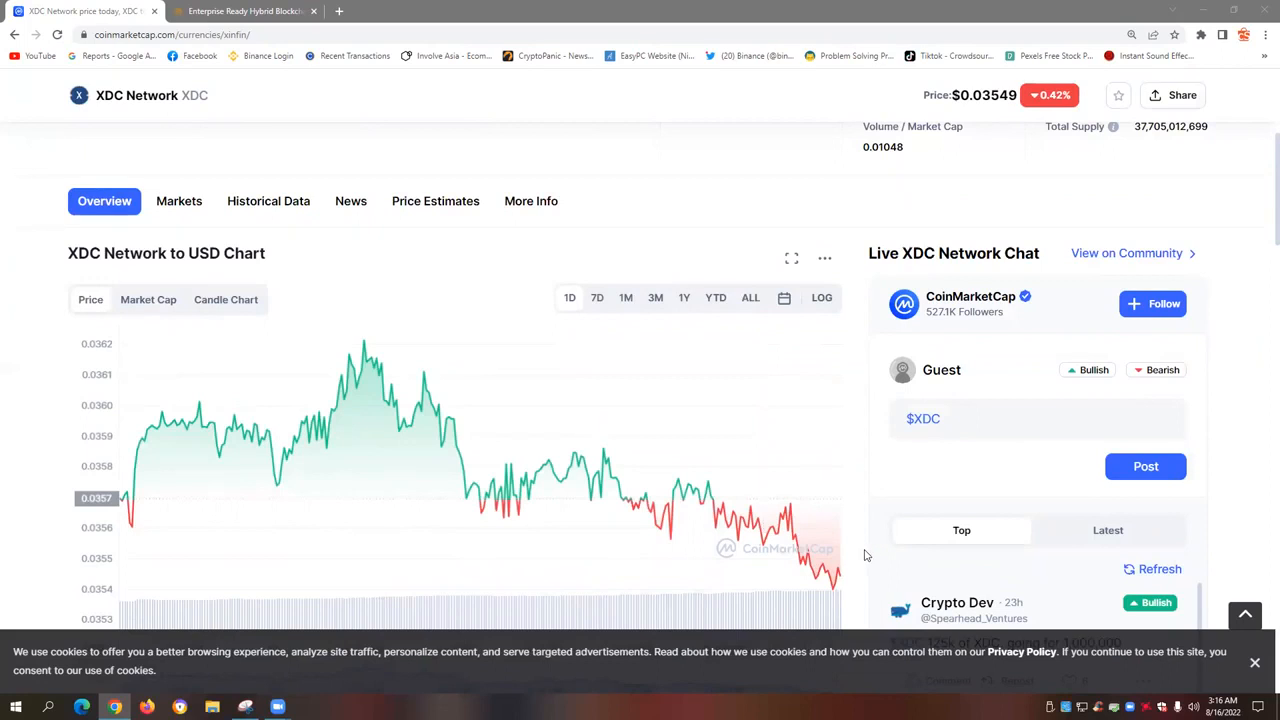
{"action": "mouse_move", "coordinate": [1240, 539]}
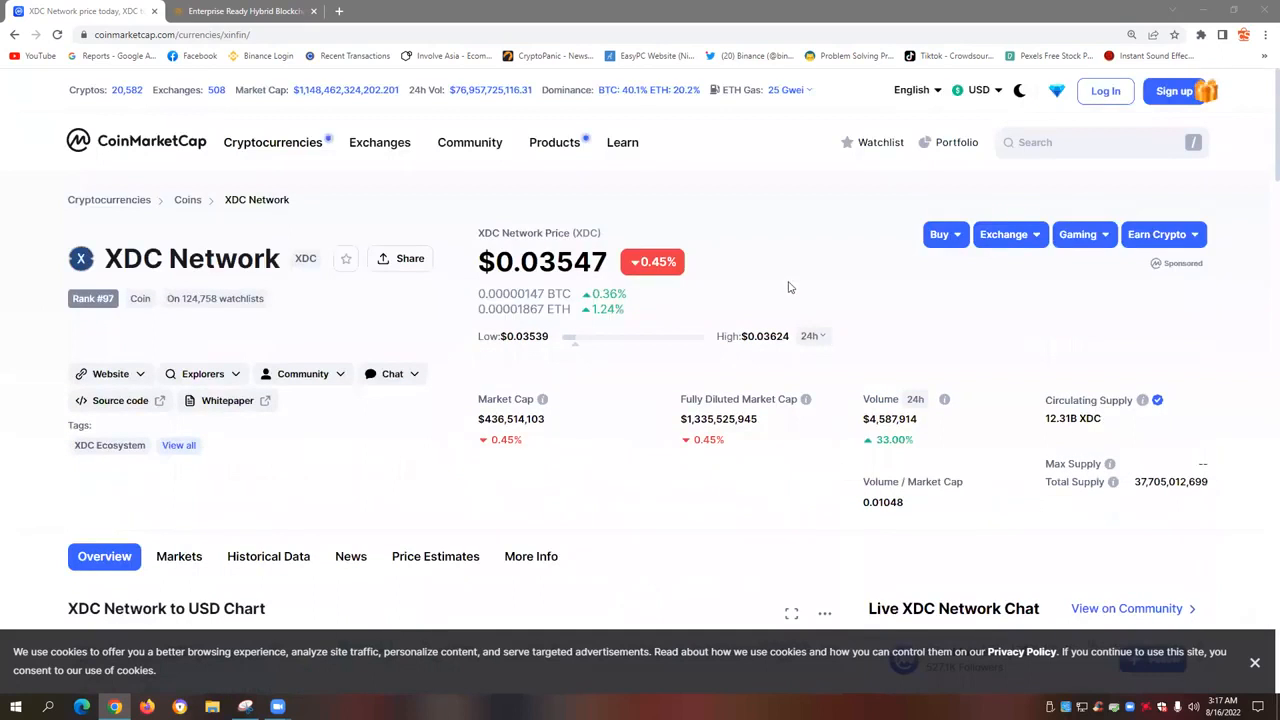
{"action": "mouse_move", "coordinate": [786, 280]}
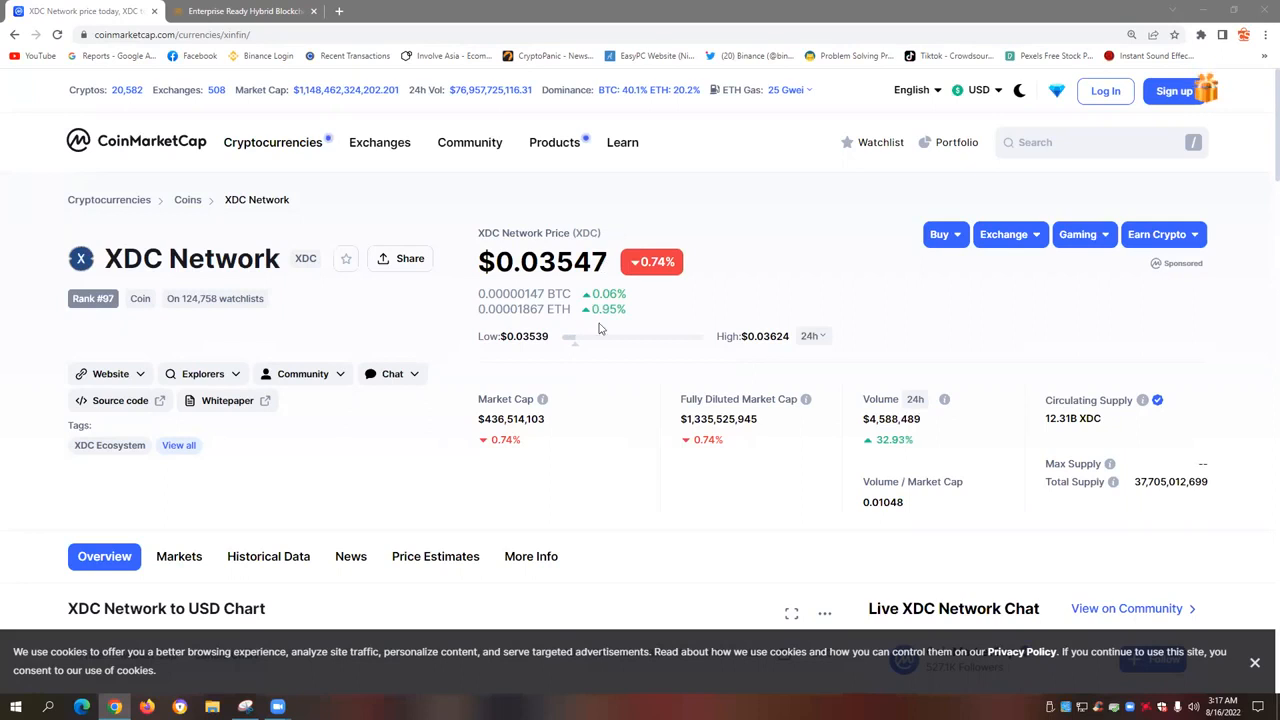
{"action": "mouse_move", "coordinate": [838, 272]}
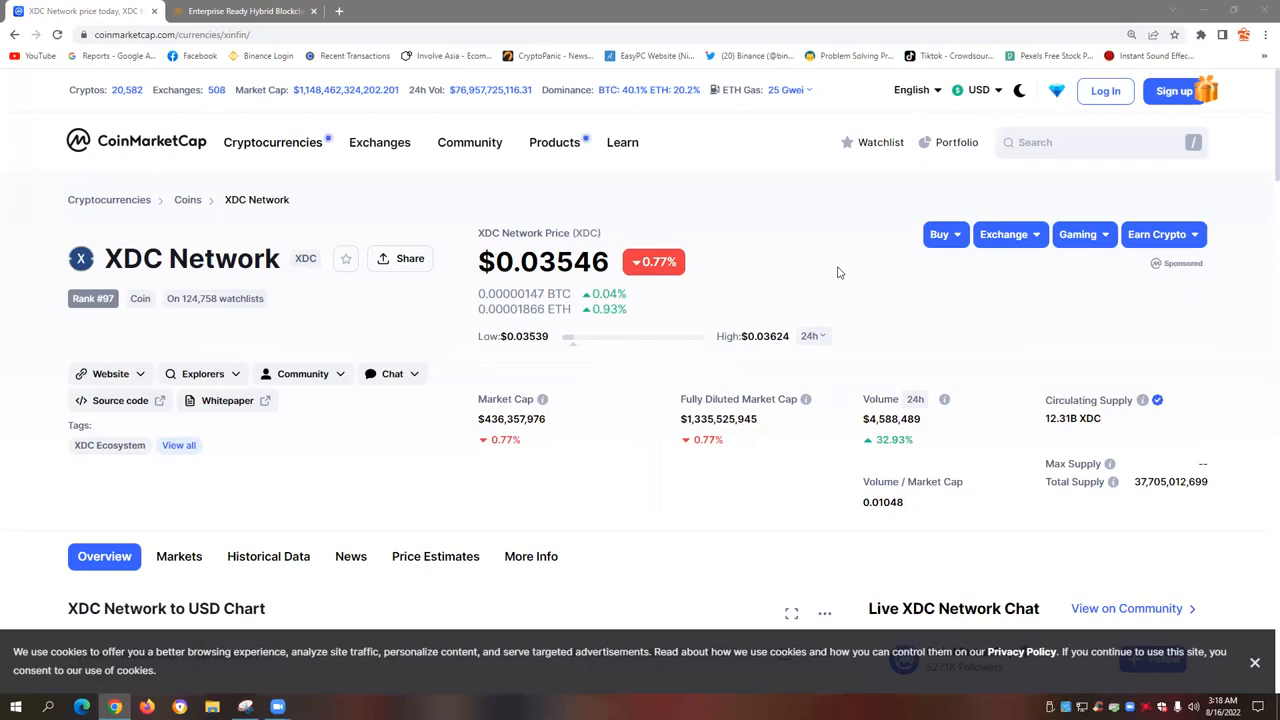
{"action": "mouse_move", "coordinate": [353, 331]}
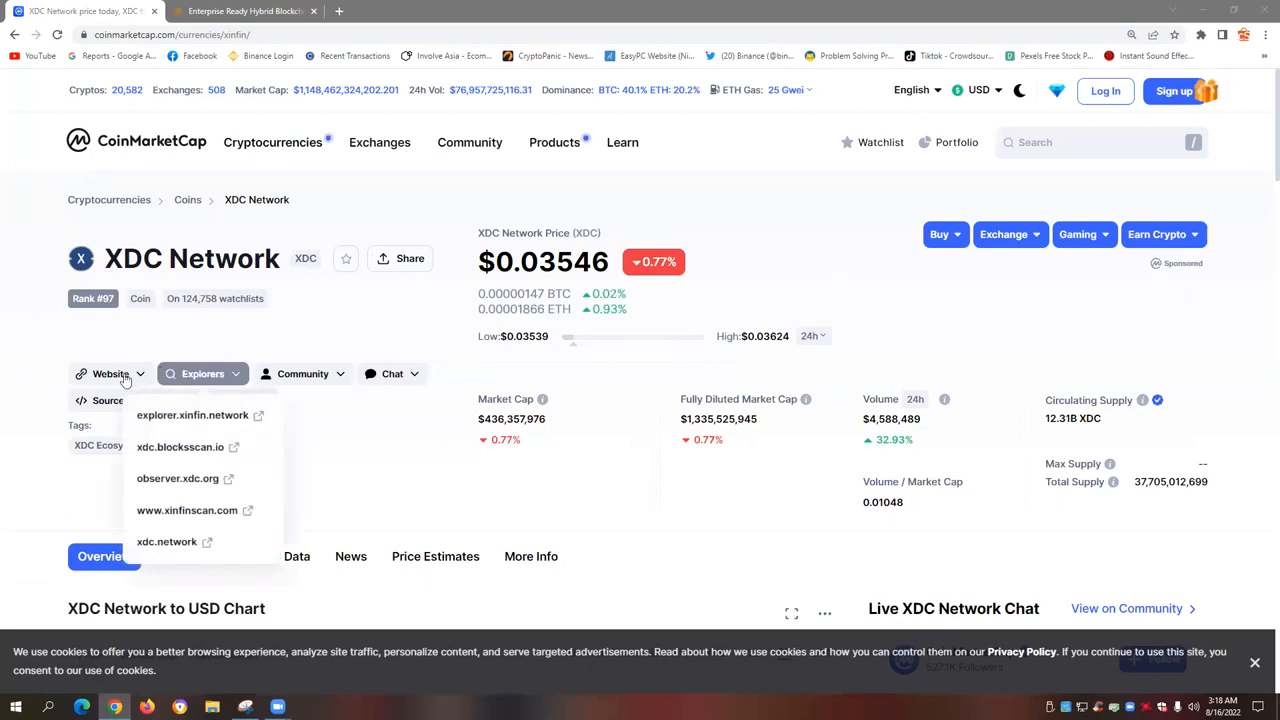
{"action": "left_click", "coordinate": [110, 373]}
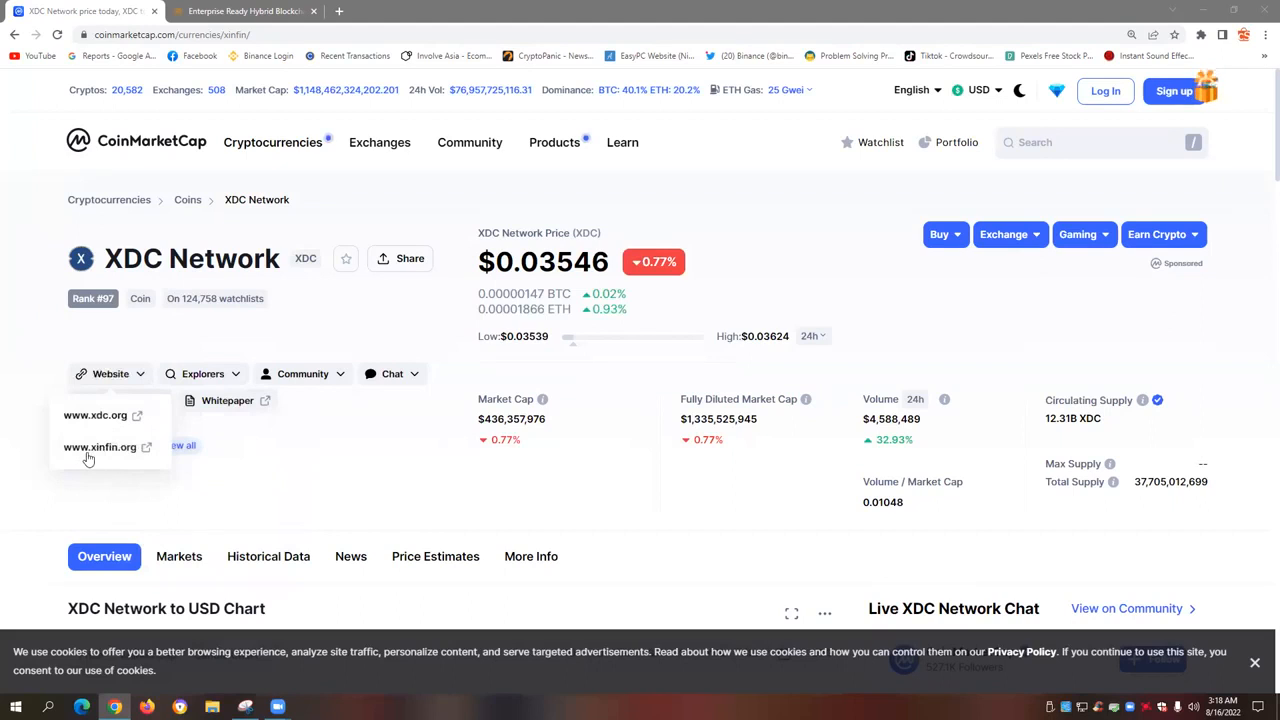
{"action": "mouse_move", "coordinate": [82, 455]}
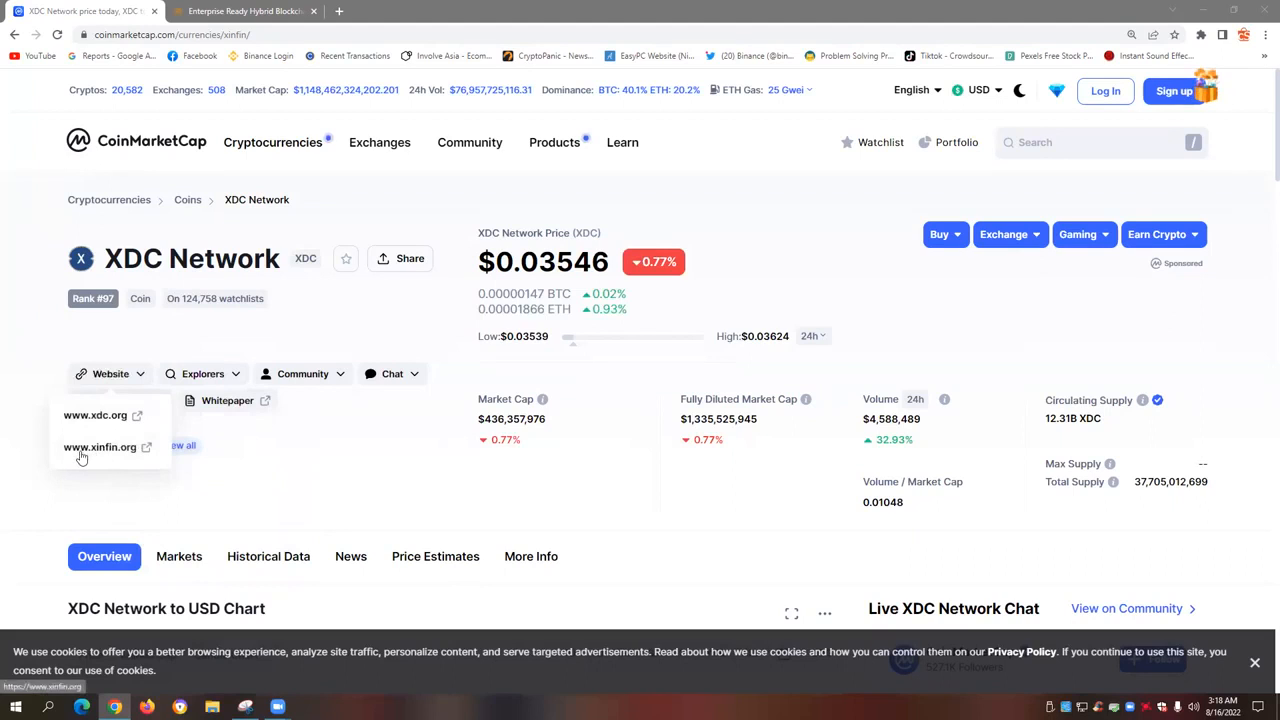
{"action": "mouse_move", "coordinate": [102, 462]}
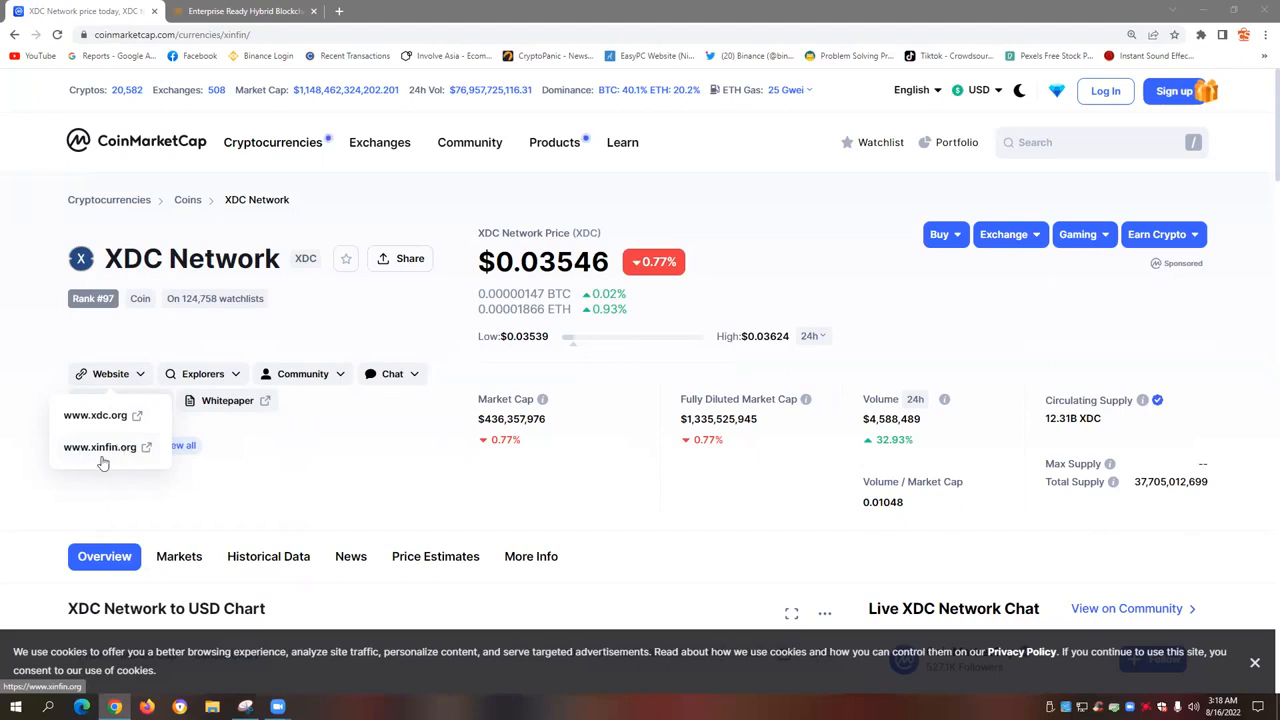
{"action": "mouse_move", "coordinate": [105, 462]}
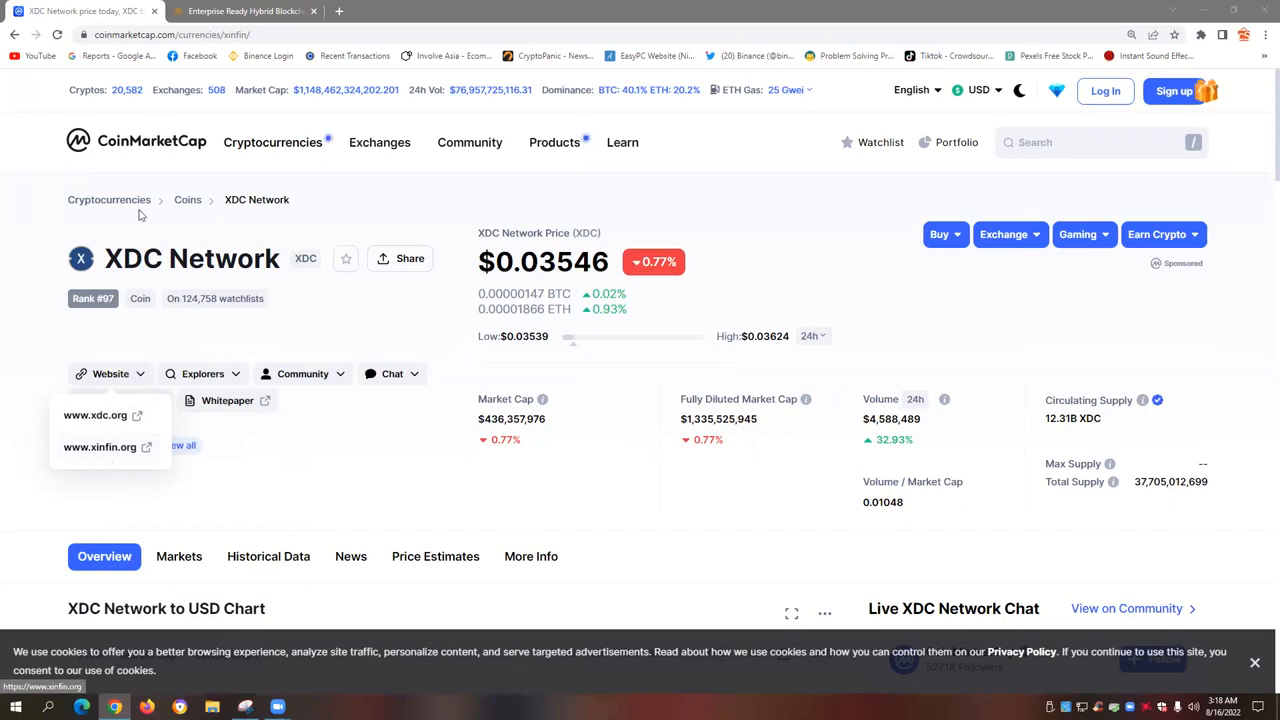
{"action": "mouse_move", "coordinate": [126, 454]}
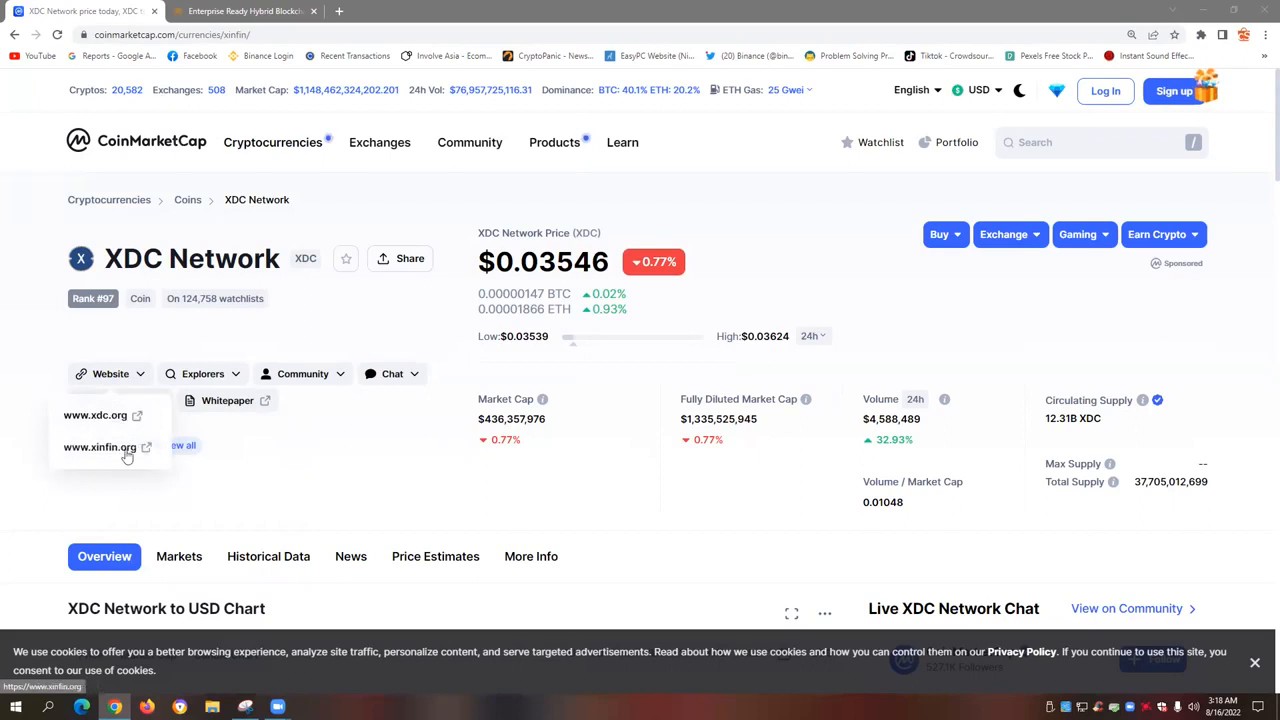
{"action": "left_click", "coordinate": [238, 11]}
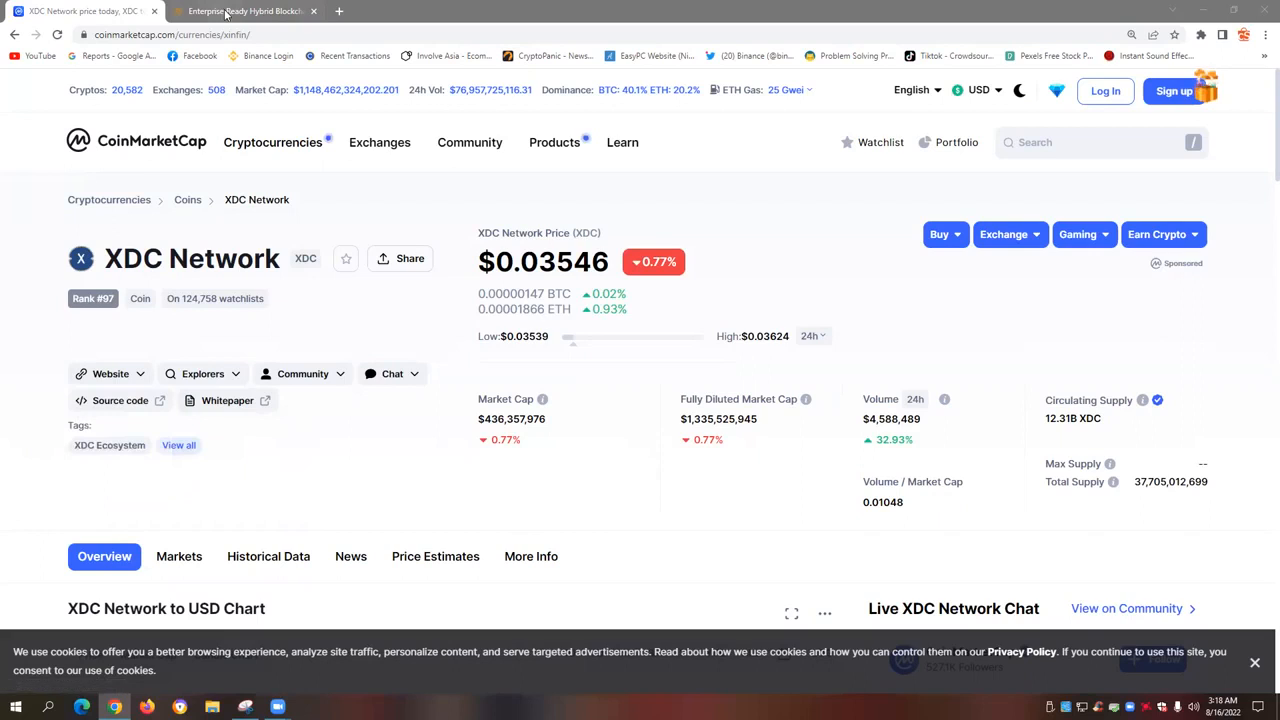
- Follow xinfin.org's Open Source Wallet link to the XDC Wallet Google Play page
{"action": "left_click", "coordinate": [230, 11]}
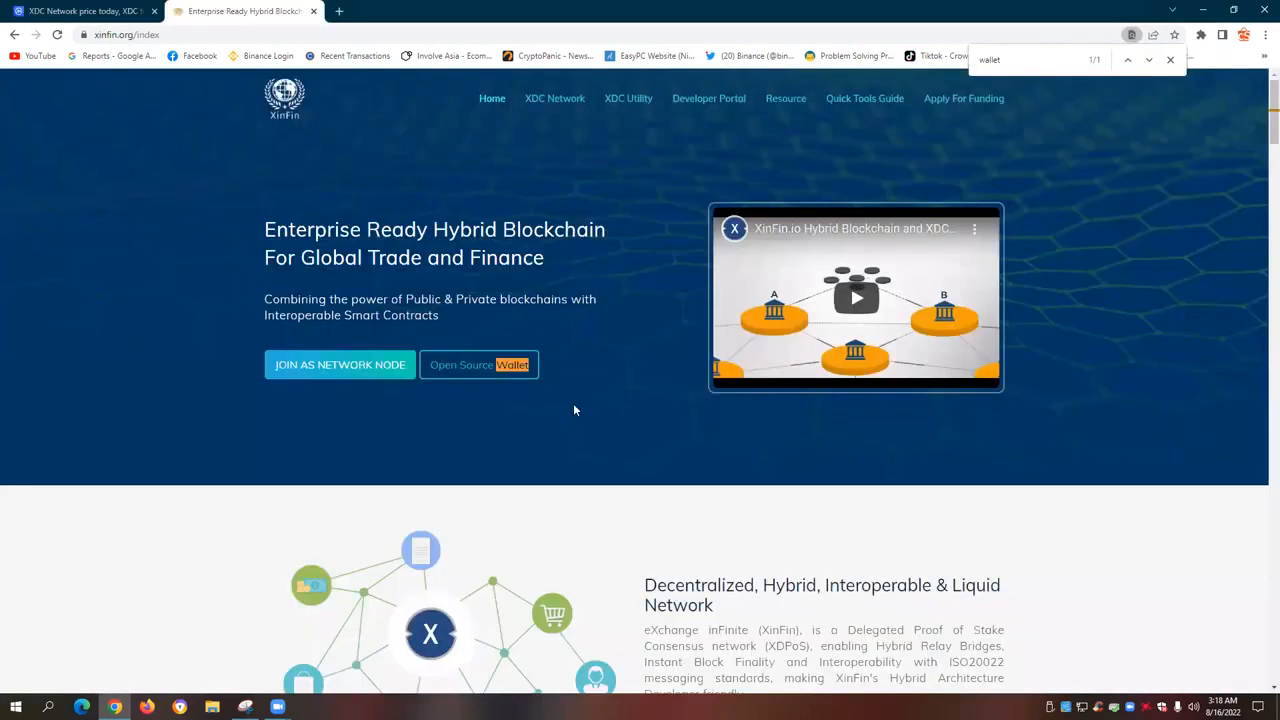
{"action": "mouse_move", "coordinate": [568, 415]}
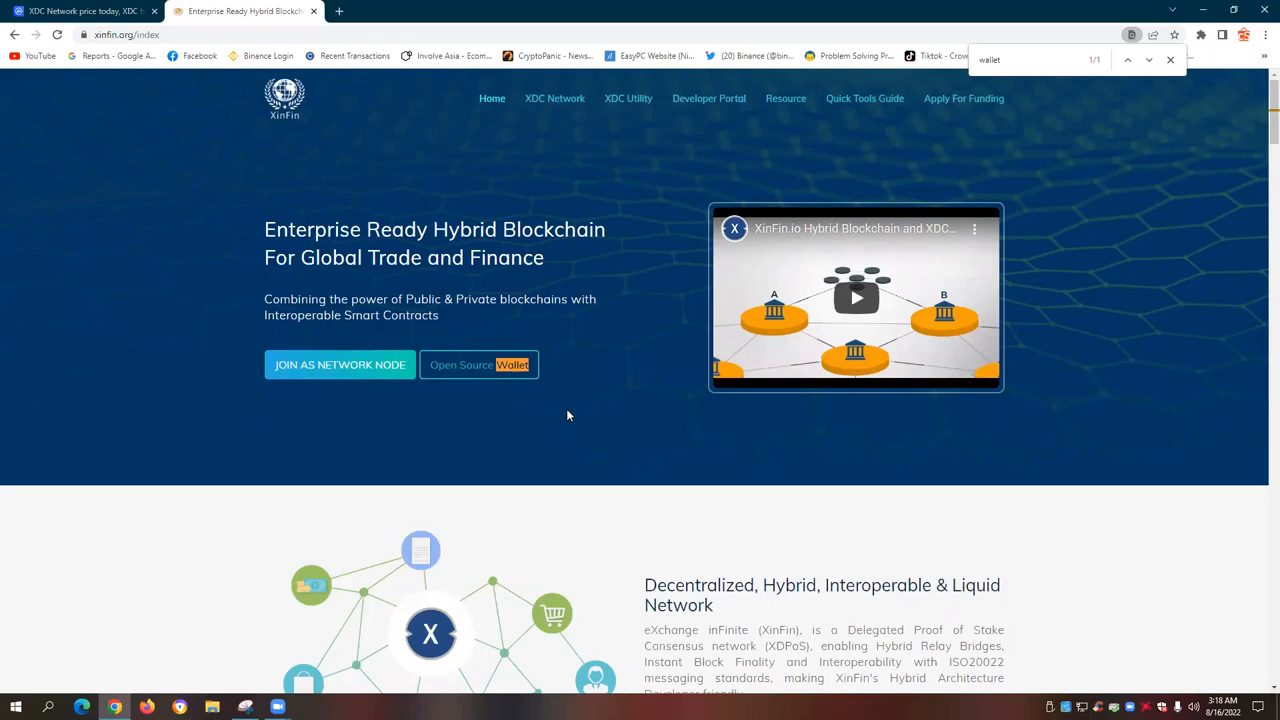
{"action": "mouse_move", "coordinate": [547, 429]}
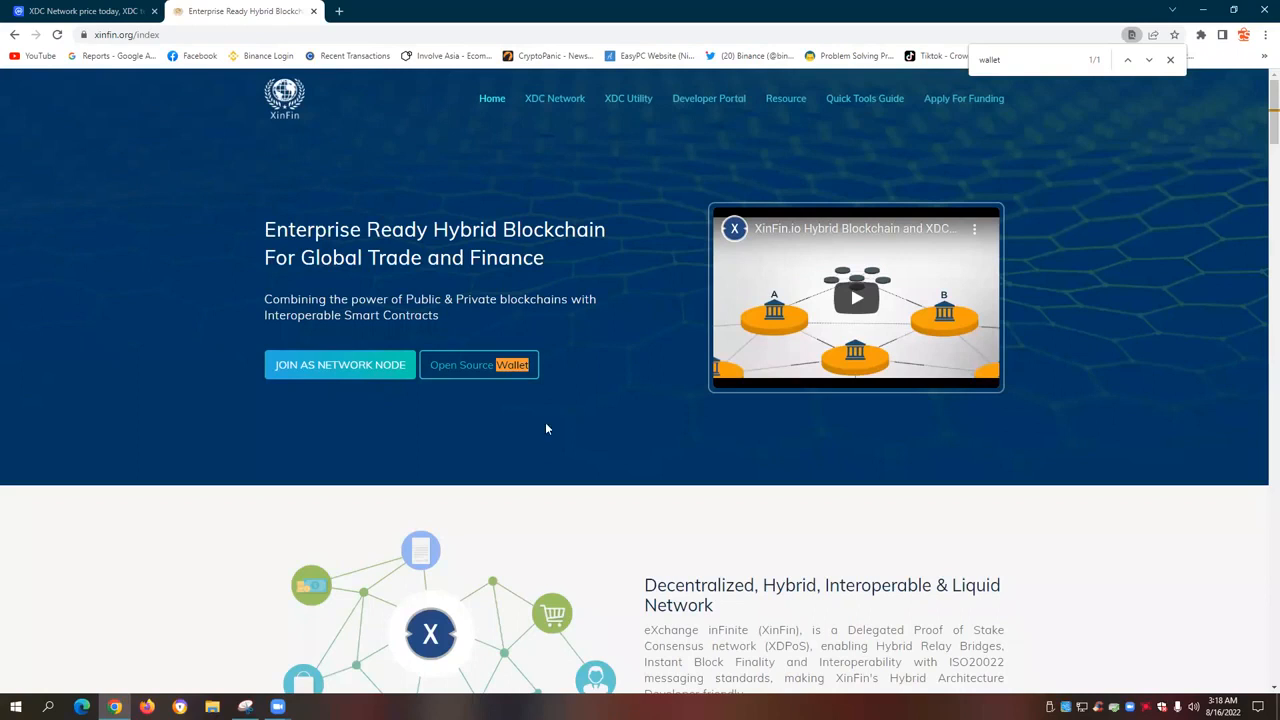
{"action": "mouse_move", "coordinate": [508, 427]}
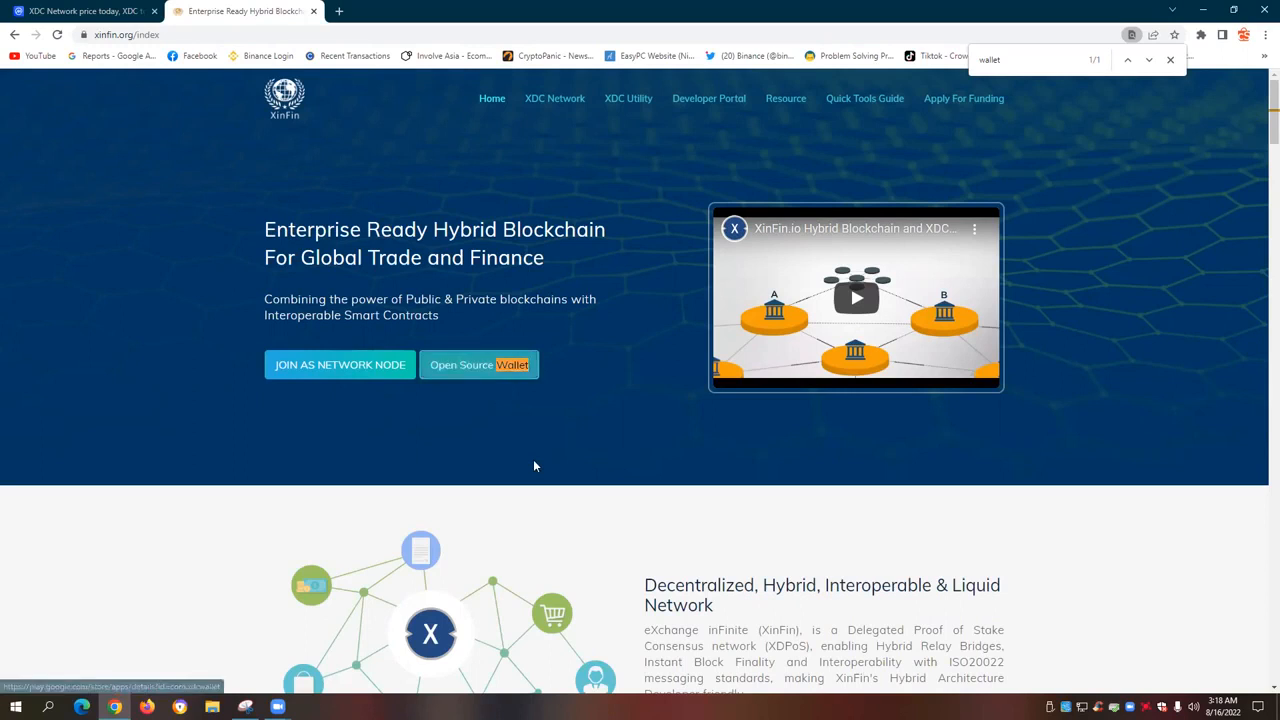
{"action": "mouse_move", "coordinate": [531, 452]}
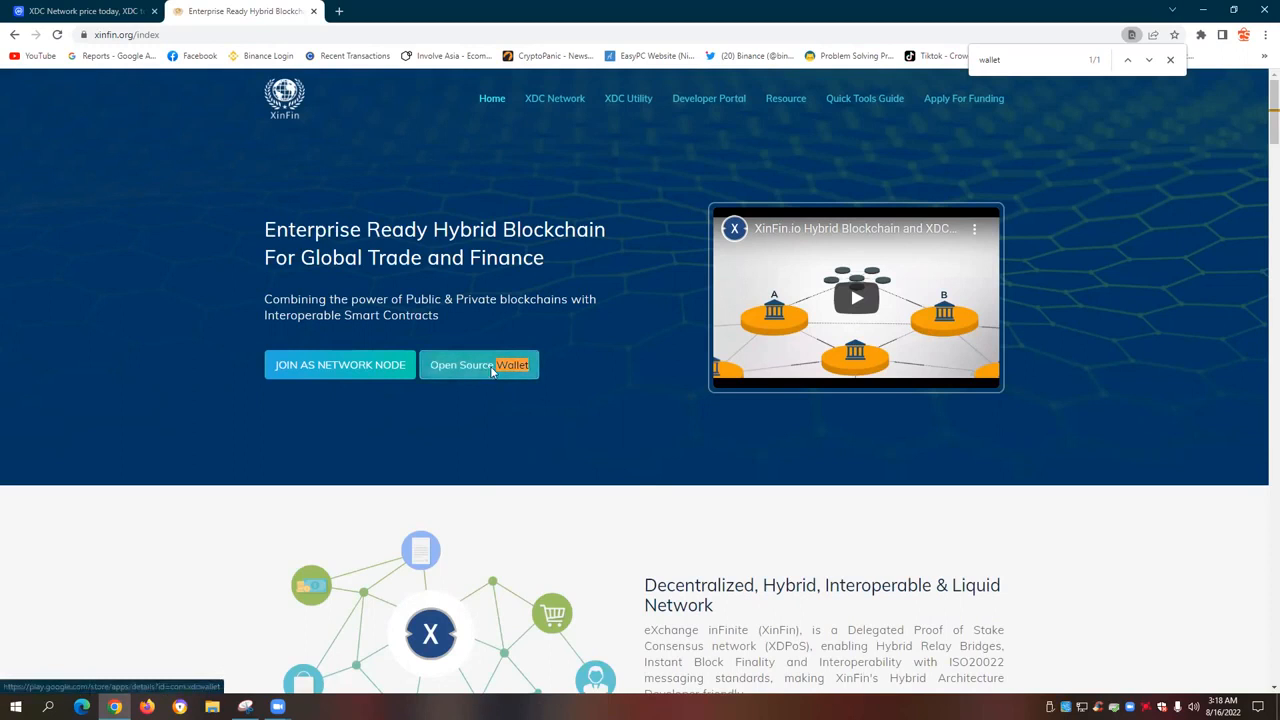
{"action": "left_click", "coordinate": [479, 364]}
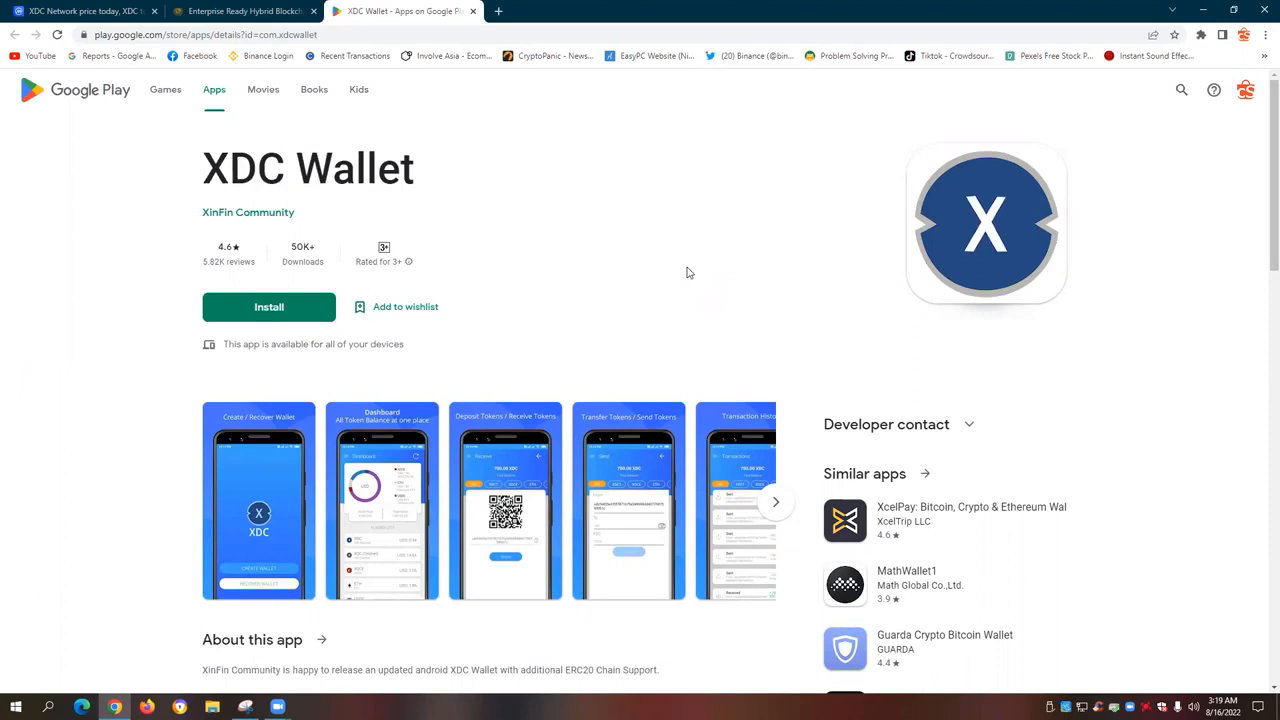
{"action": "mouse_move", "coordinate": [689, 219]}
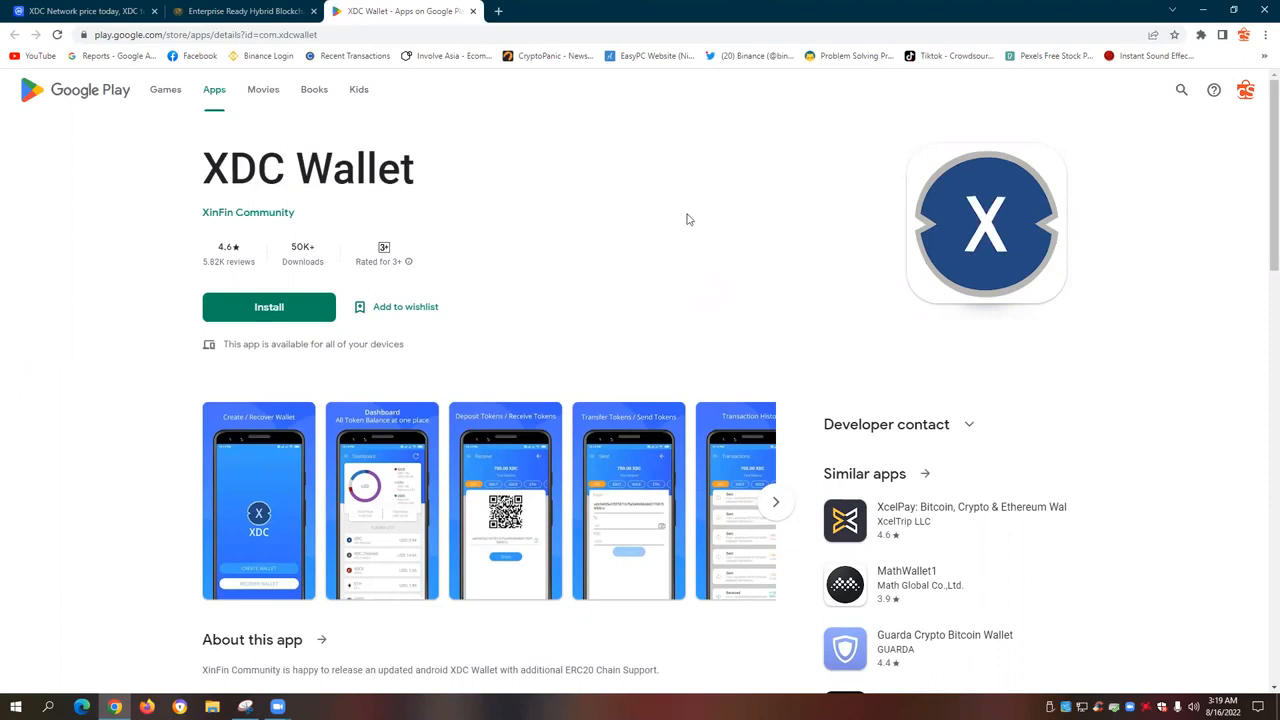
- Glance at the XinFin site, then return to the XDC Wallet Play Store listing
{"action": "left_click", "coordinate": [245, 11]}
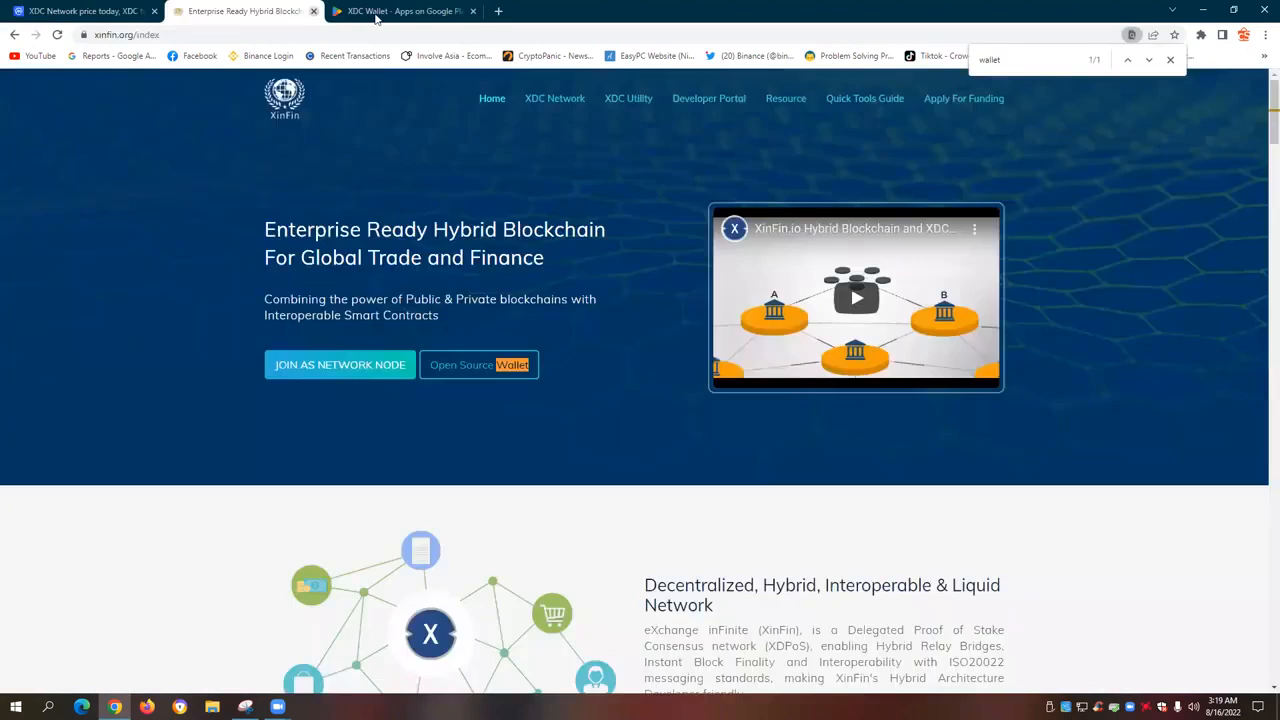
{"action": "left_click", "coordinate": [415, 11]}
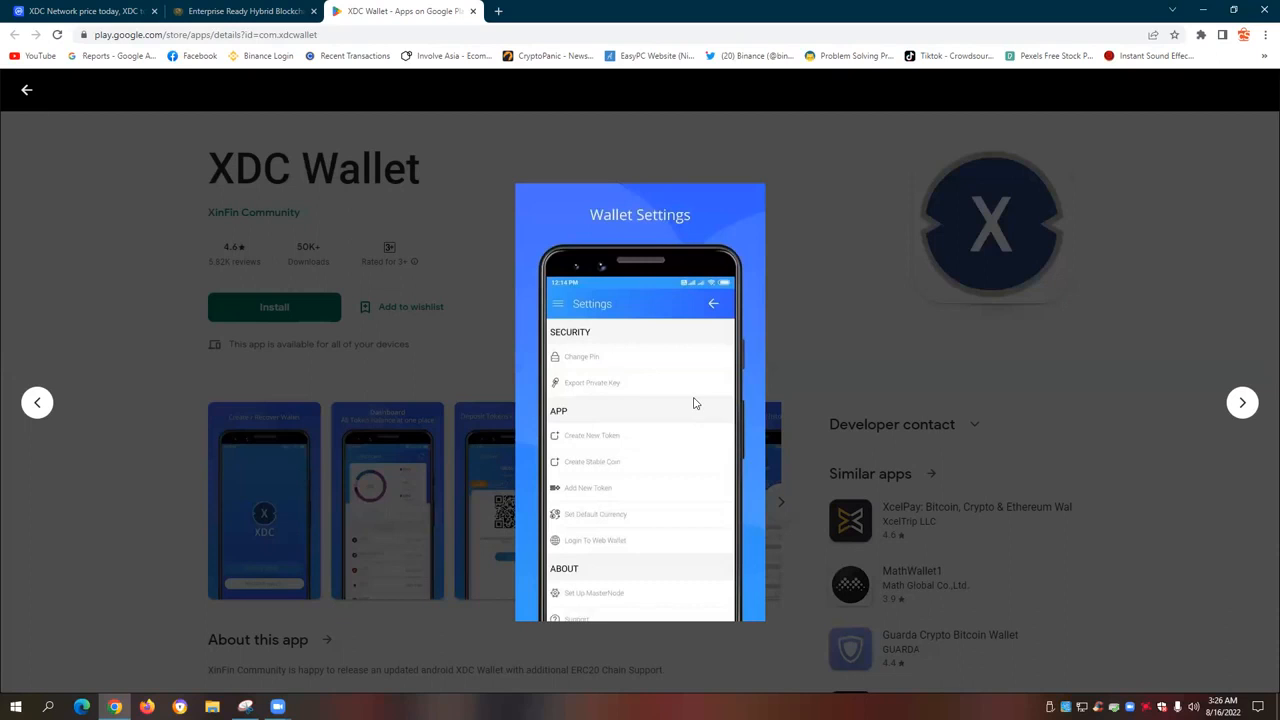
{"action": "mouse_move", "coordinate": [753, 426]}
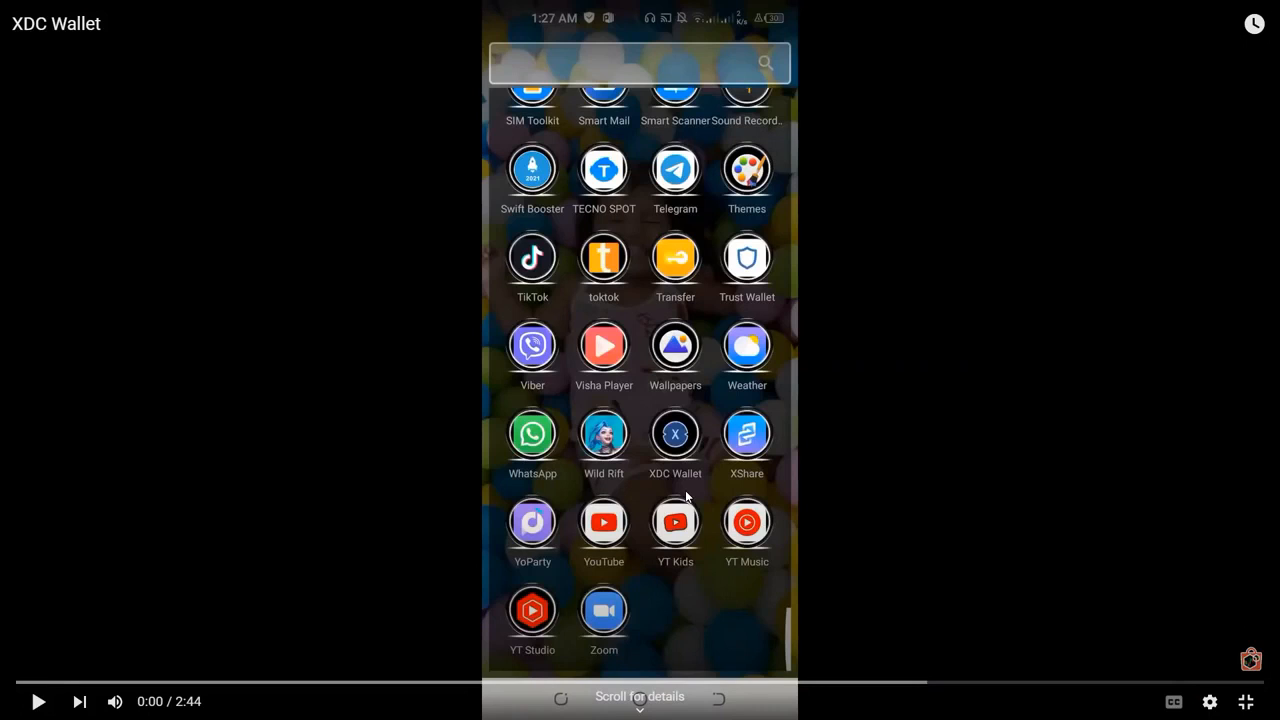
{"action": "mouse_move", "coordinate": [687, 492]}
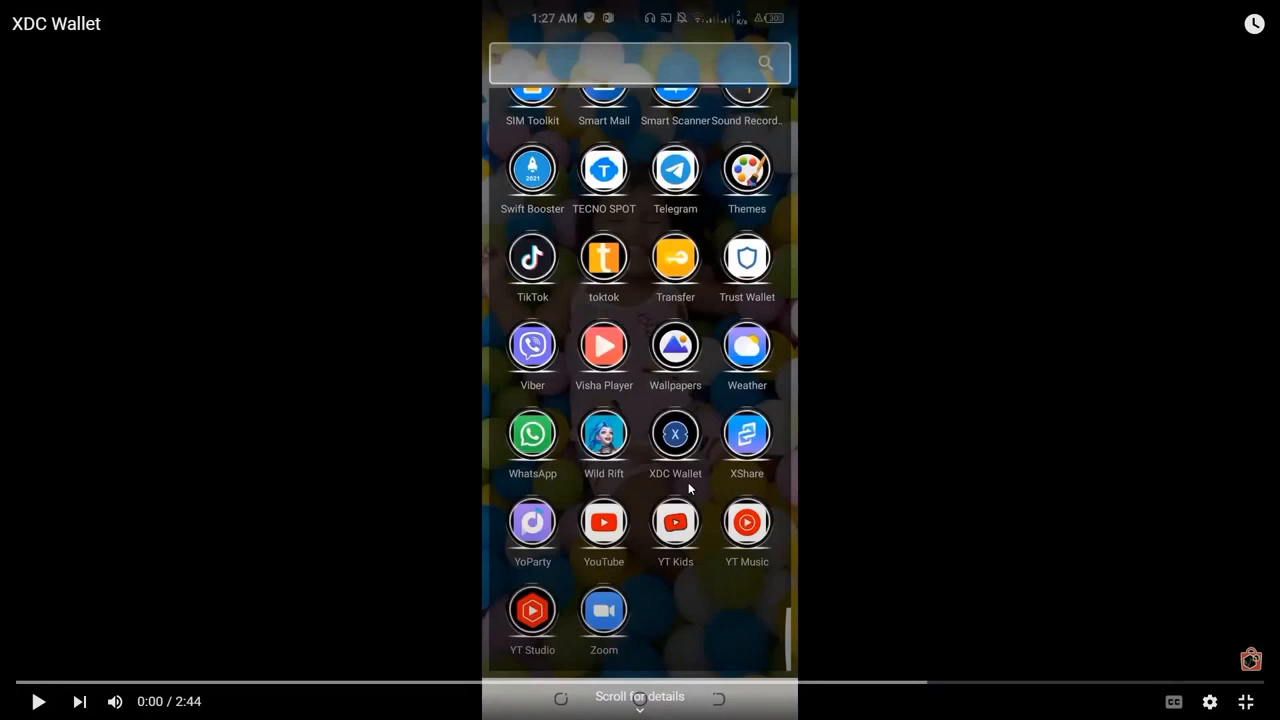
- Play the full-screen XDC Wallet tutorial video from the start
{"action": "left_click", "coordinate": [674, 434]}
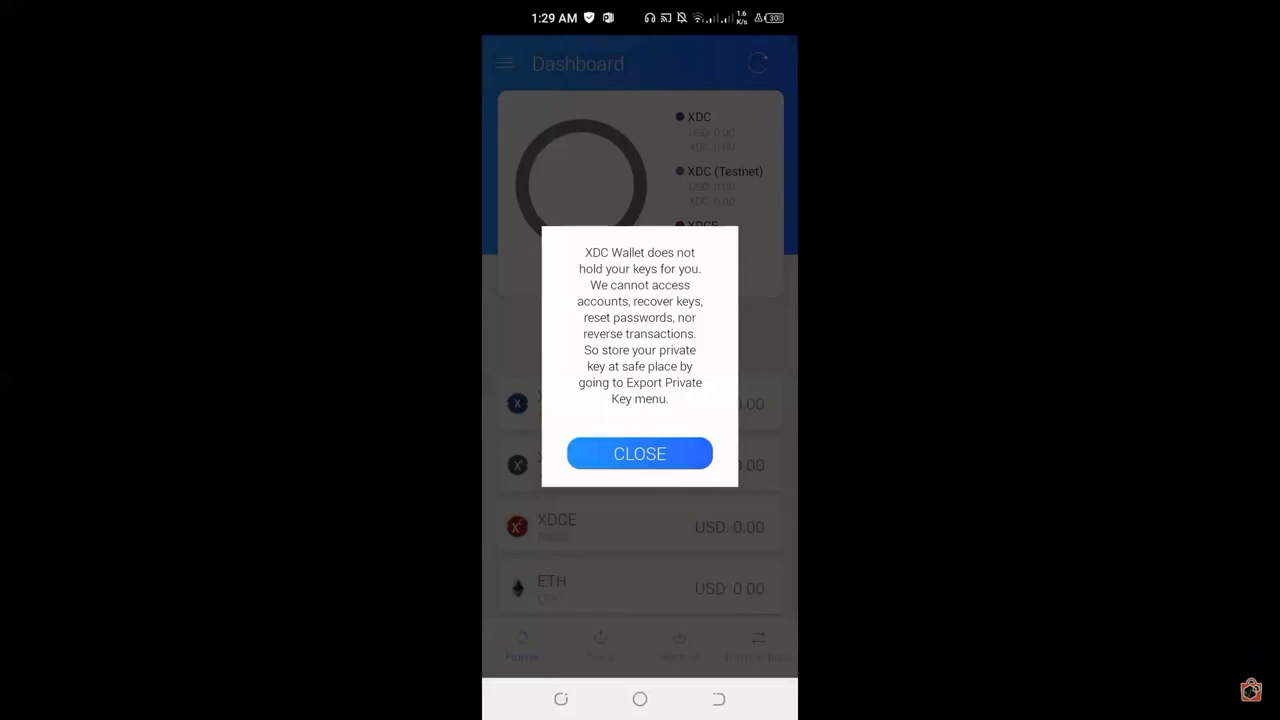
- Pause the video at the wallet dashboard, then resume it toward the Settings screen
{"action": "left_click", "coordinate": [639, 453]}
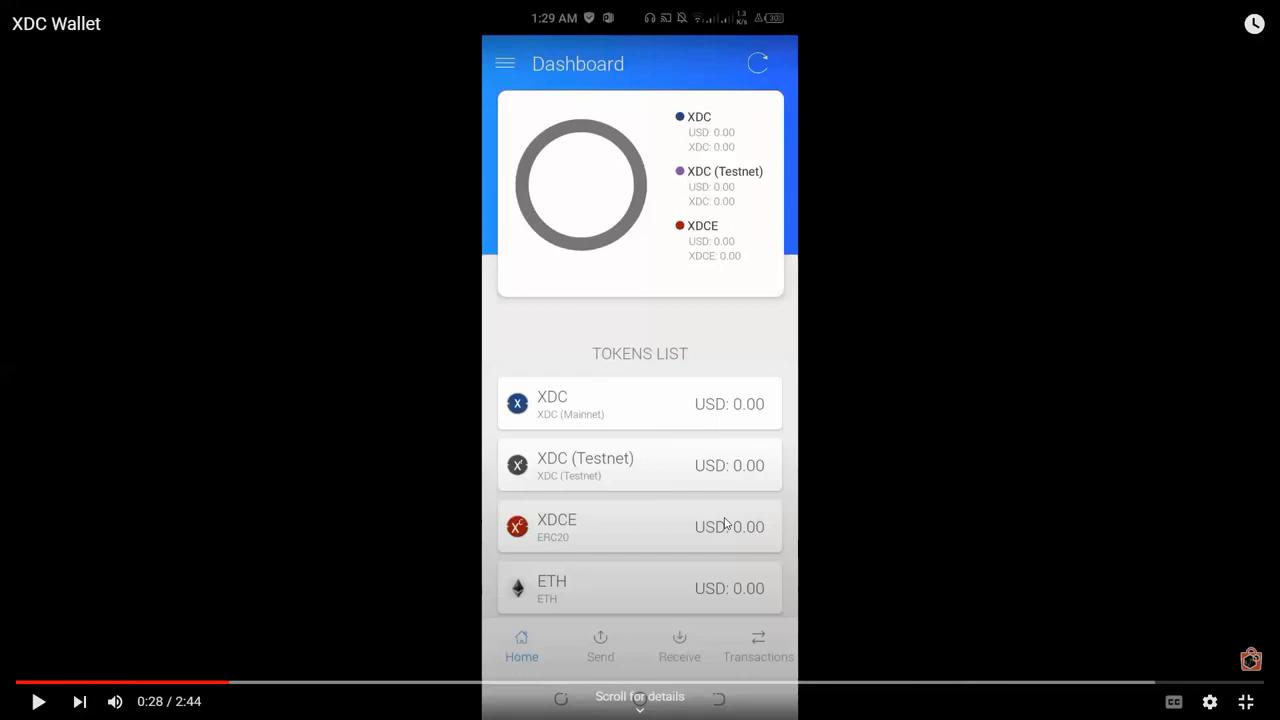
{"action": "left_click", "coordinate": [640, 360]}
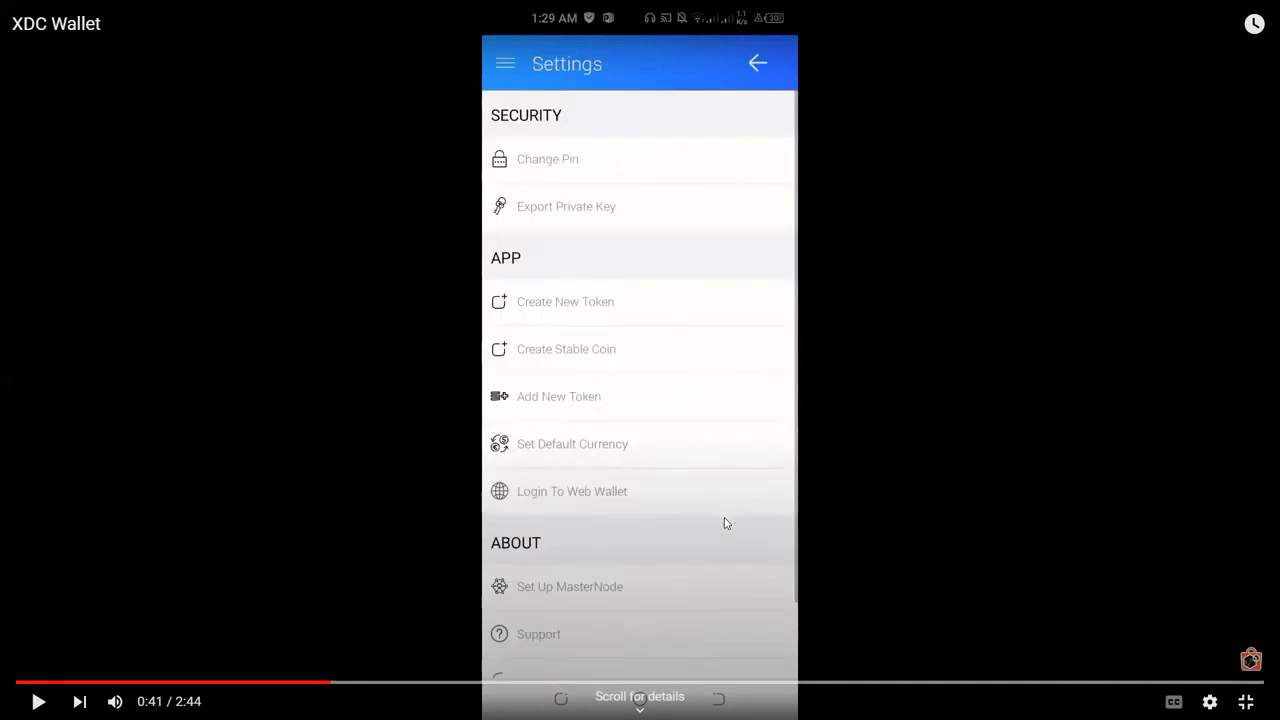
{"action": "mouse_move", "coordinate": [493, 50]}
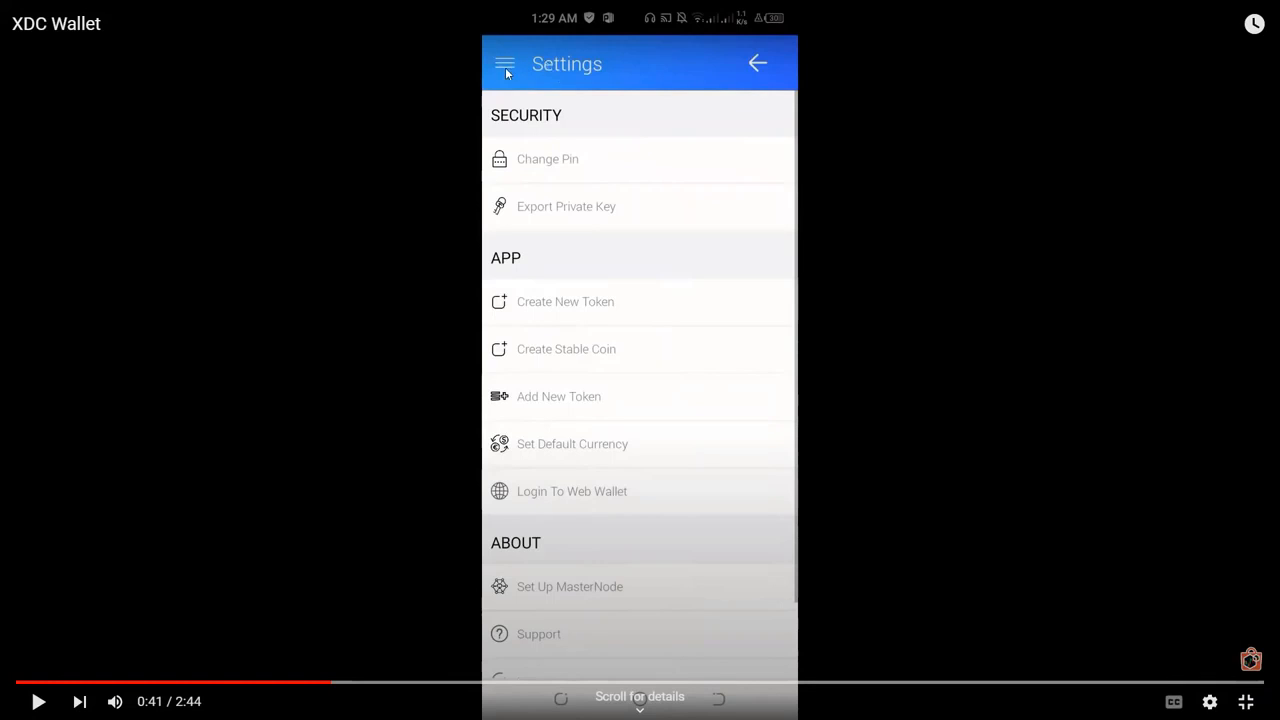
{"action": "mouse_move", "coordinate": [592, 78]}
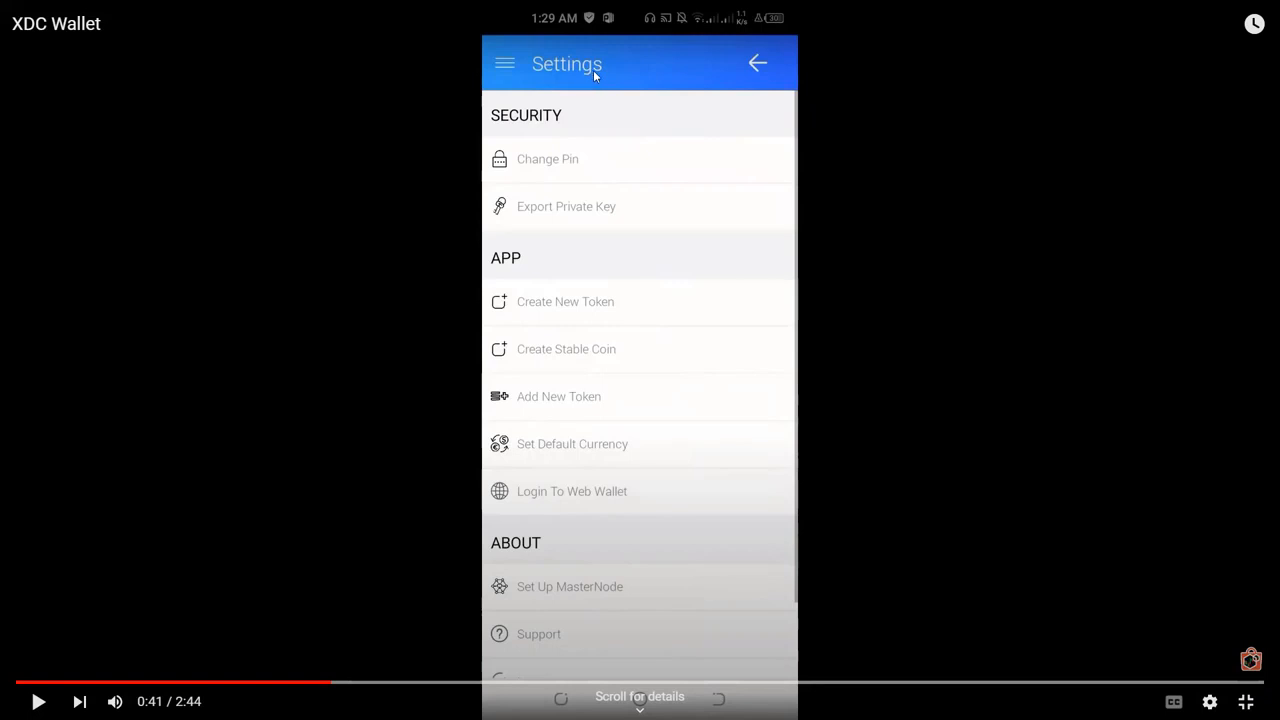
{"action": "mouse_move", "coordinate": [467, 296]}
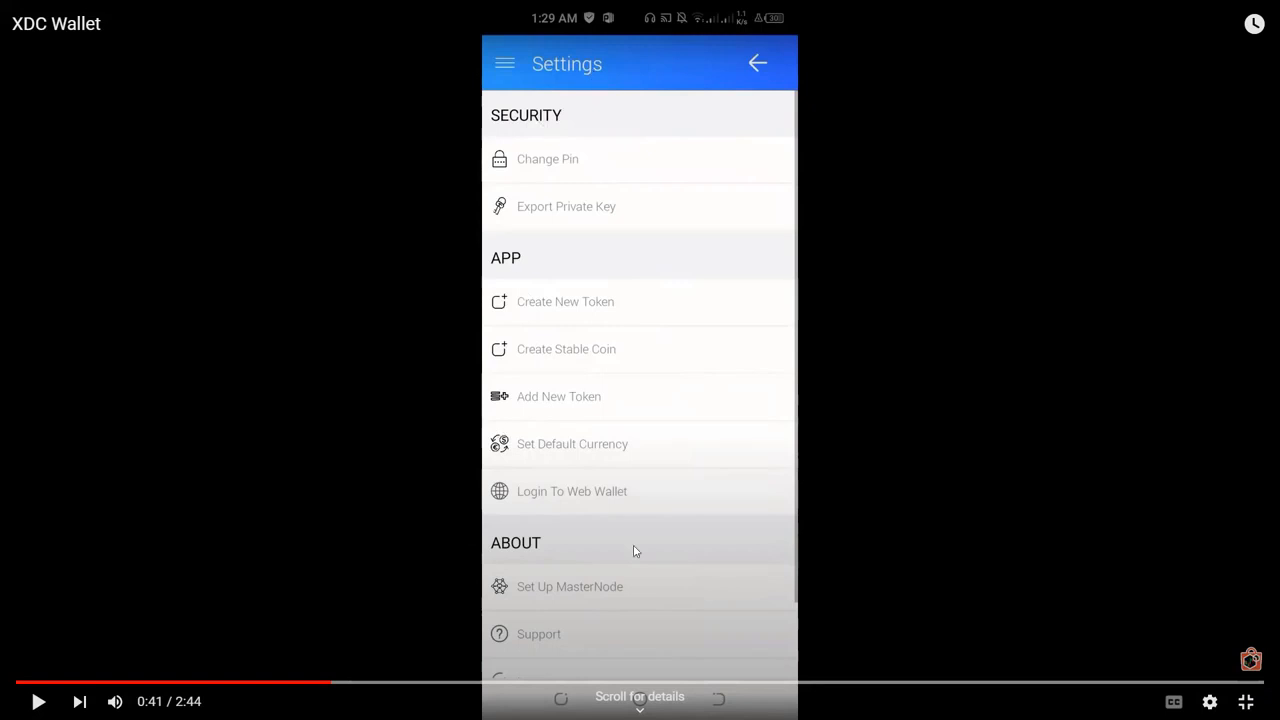
{"action": "mouse_move", "coordinate": [512, 131]}
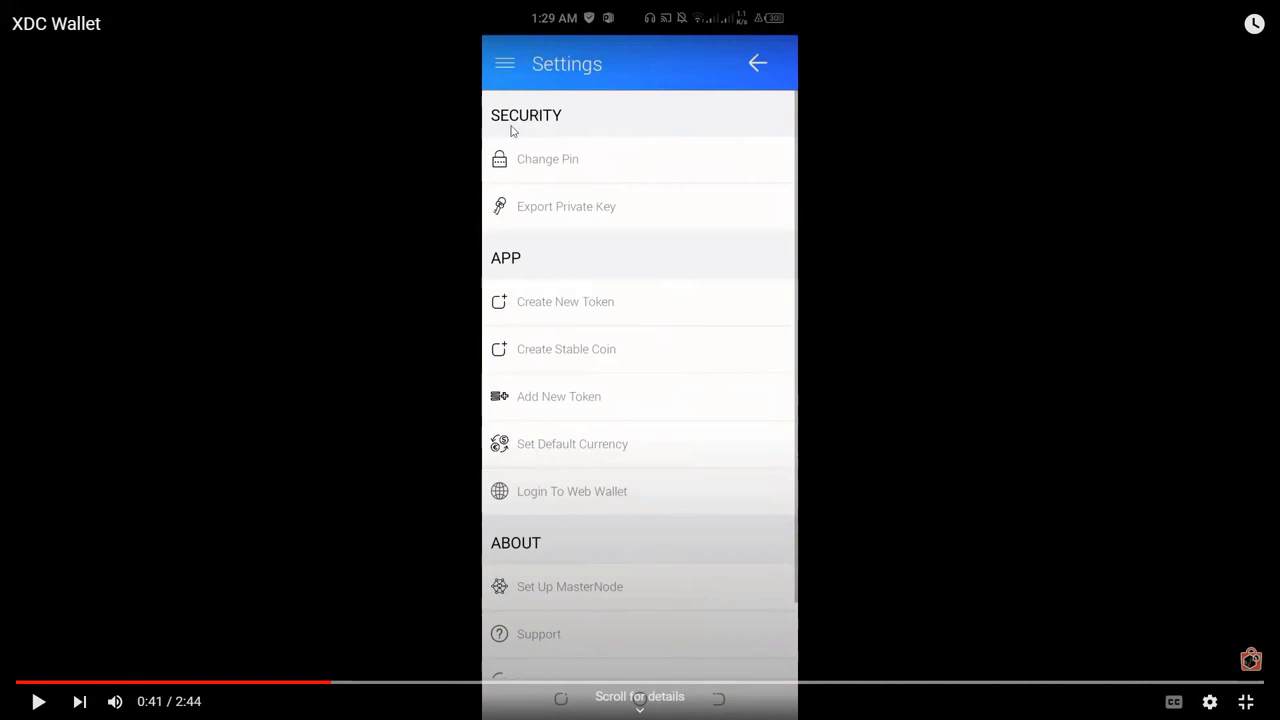
{"action": "mouse_move", "coordinate": [592, 168]}
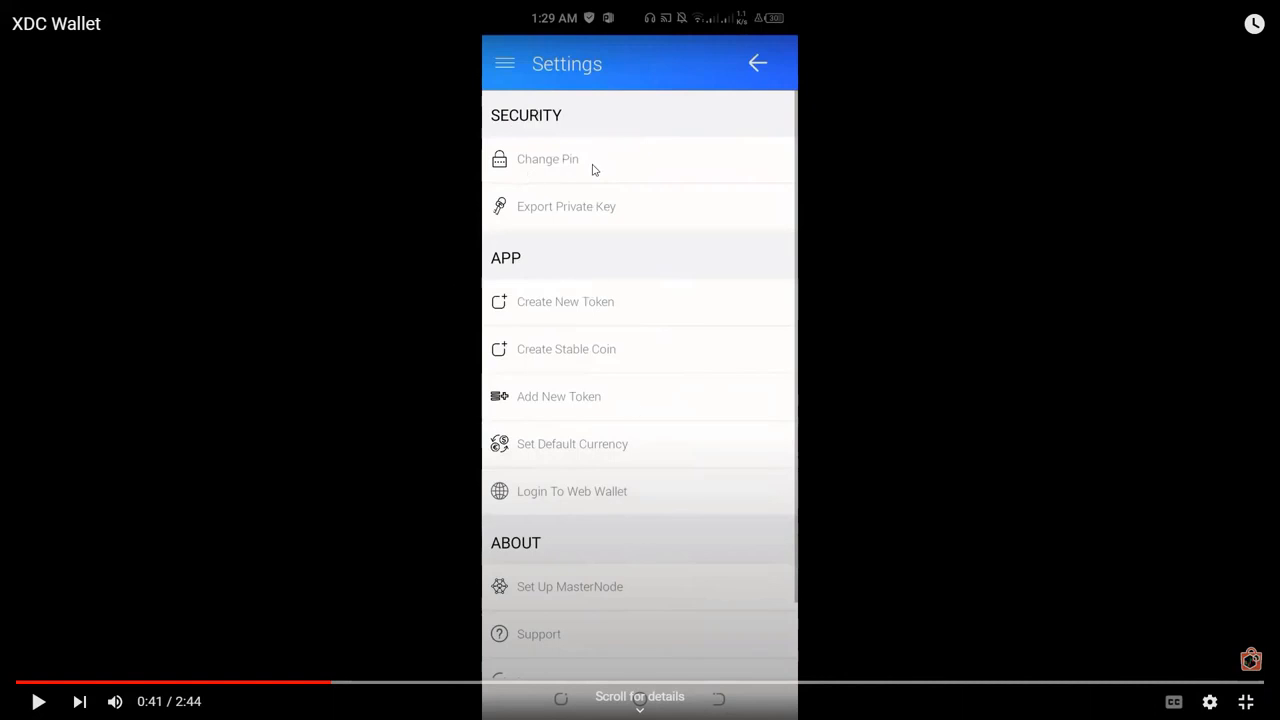
{"action": "mouse_move", "coordinate": [610, 225]}
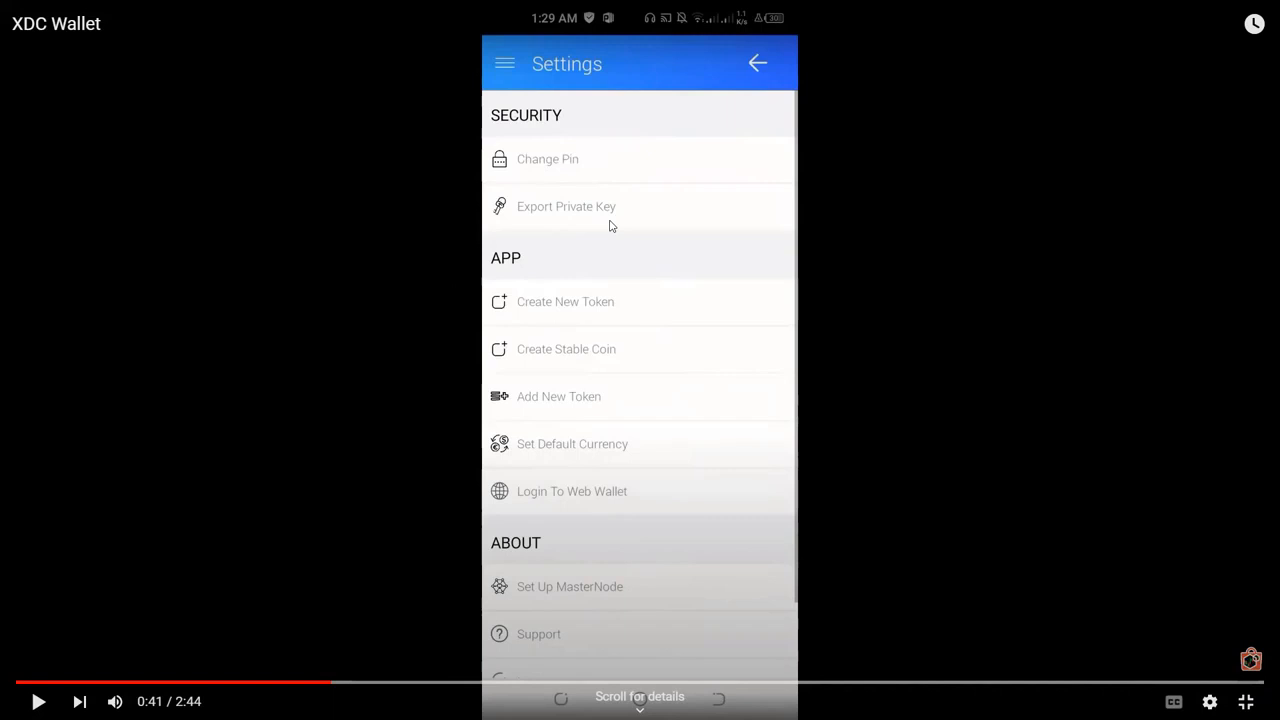
{"action": "mouse_move", "coordinate": [604, 247]}
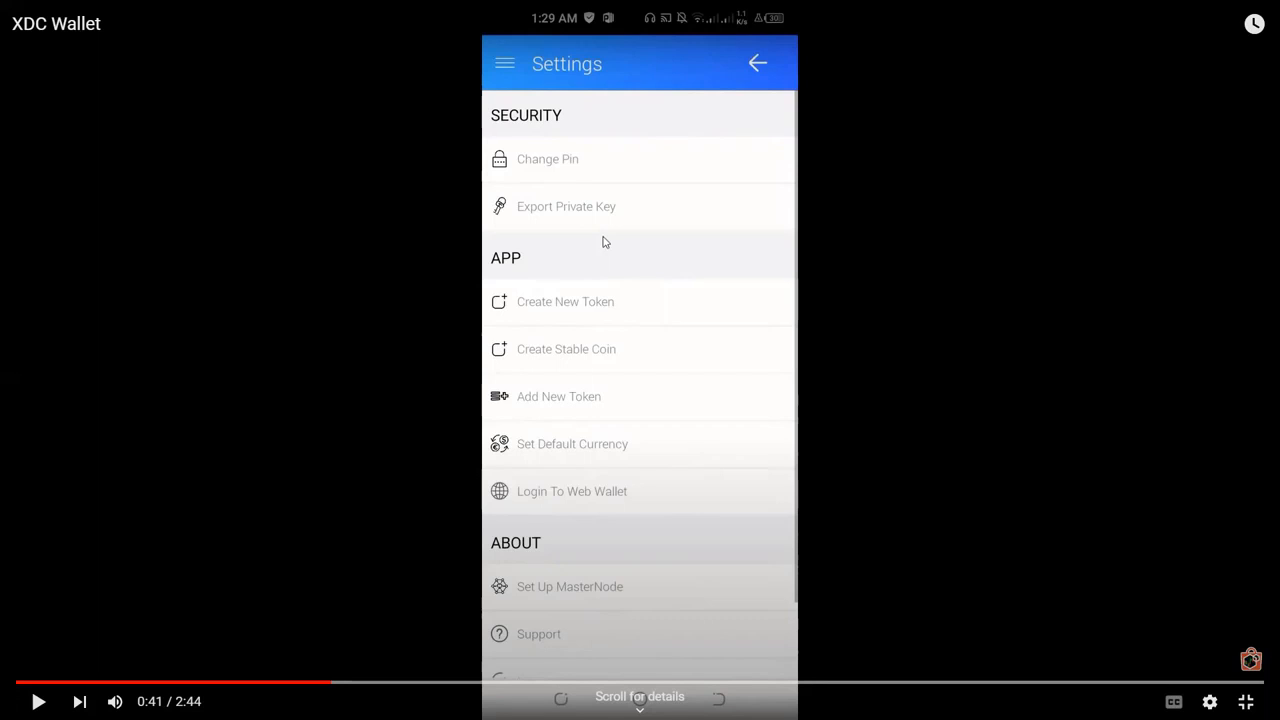
{"action": "mouse_move", "coordinate": [471, 665]}
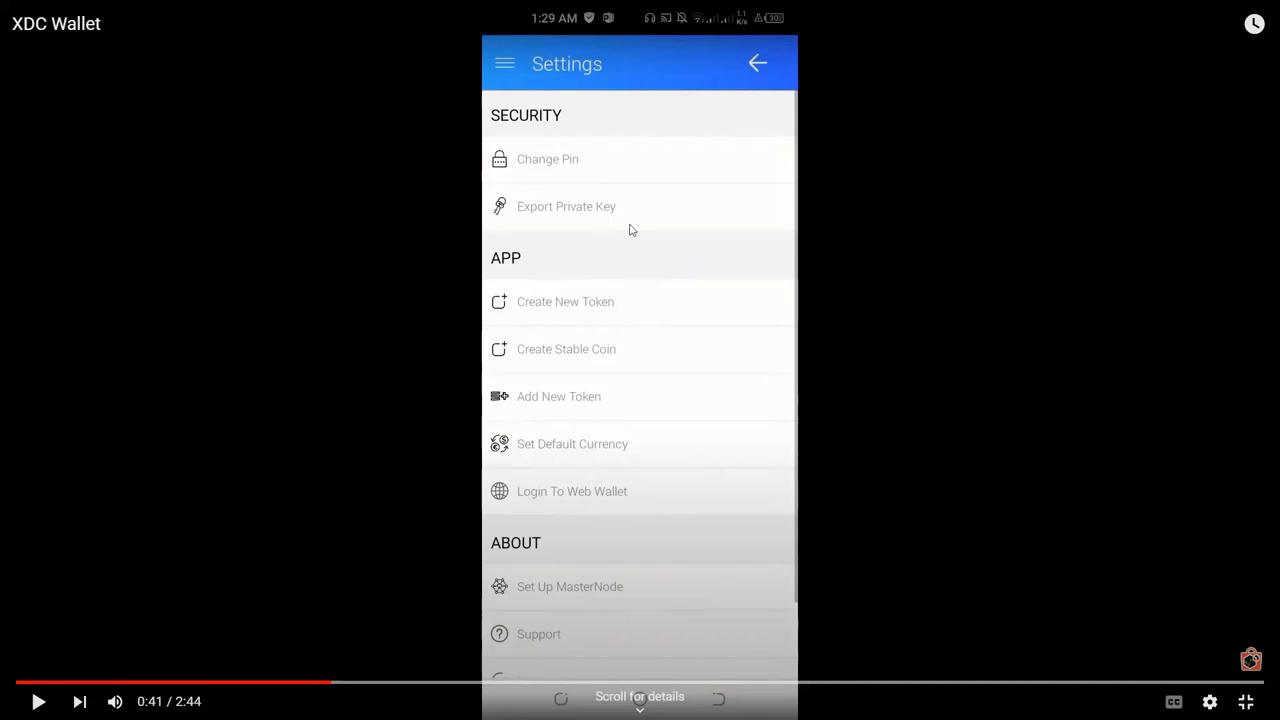
{"action": "mouse_move", "coordinate": [619, 289]}
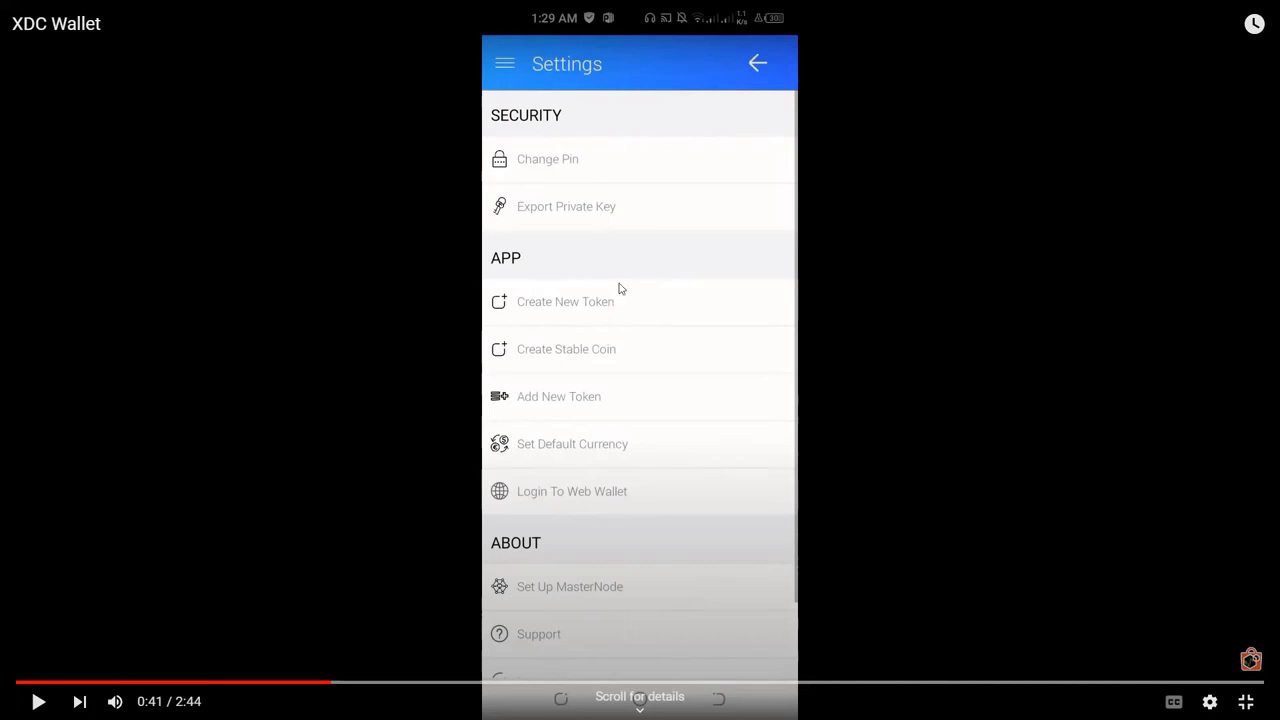
{"action": "mouse_move", "coordinate": [610, 235]}
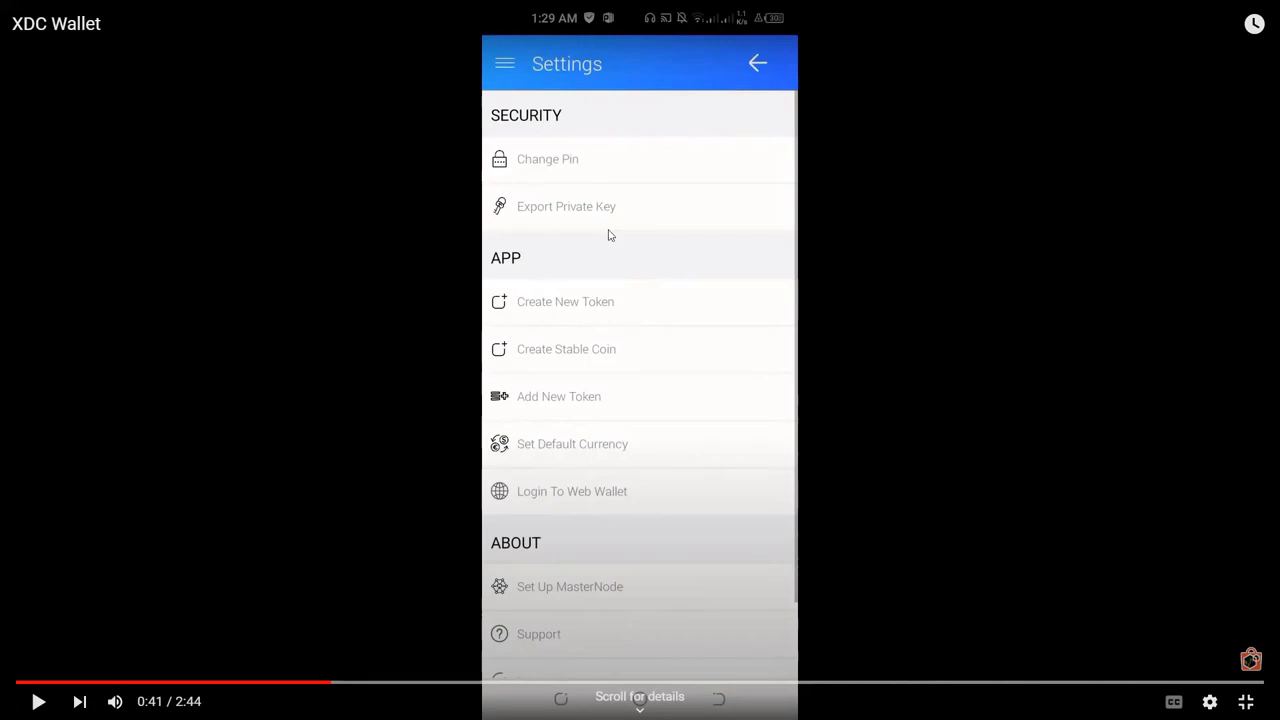
{"action": "mouse_move", "coordinate": [547, 170]}
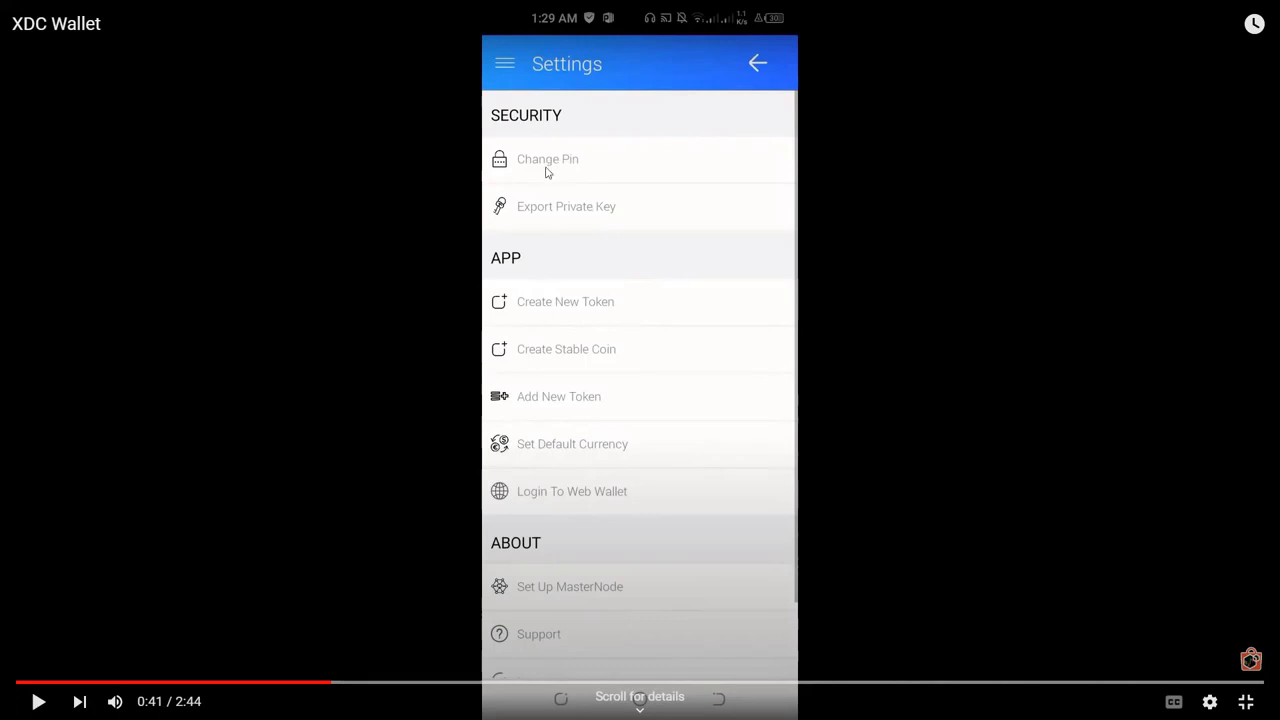
{"action": "mouse_move", "coordinate": [580, 229]}
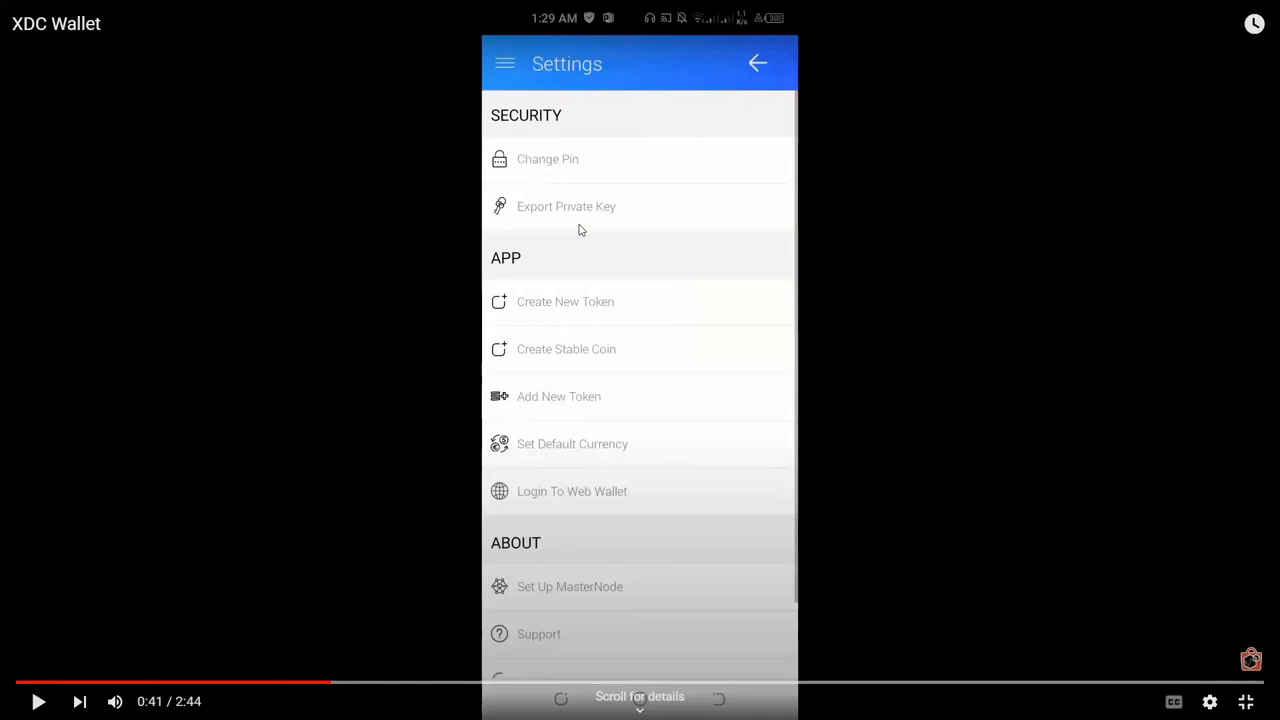
{"action": "mouse_move", "coordinate": [592, 228]}
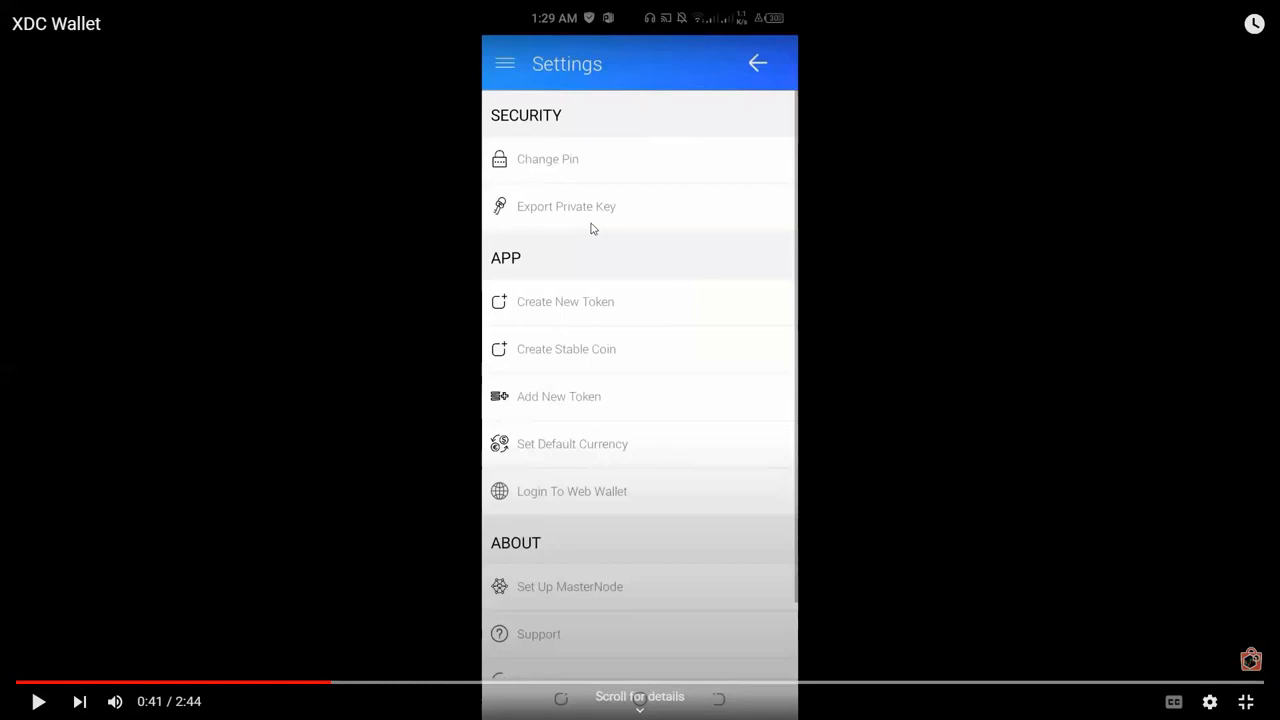
{"action": "mouse_move", "coordinate": [671, 371]}
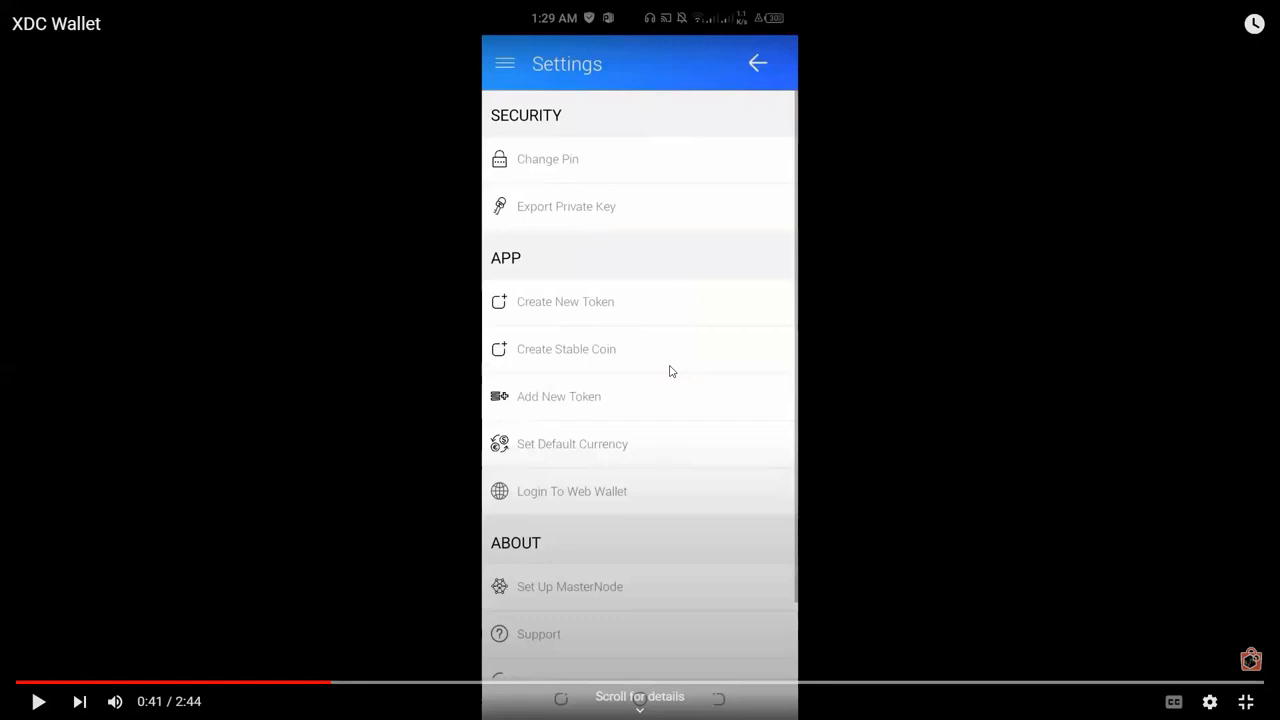
{"action": "scroll", "scroll_direction": "down", "scroll_amount": 3}
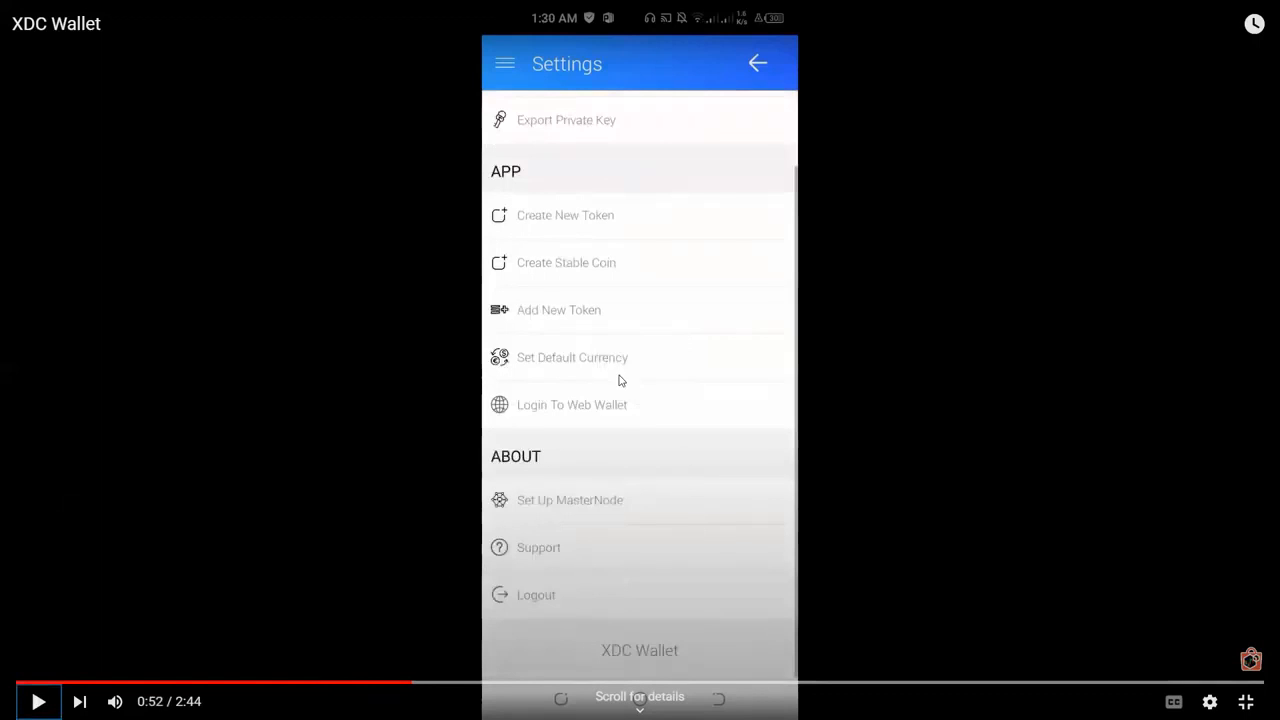
{"action": "left_click", "coordinate": [587, 375]}
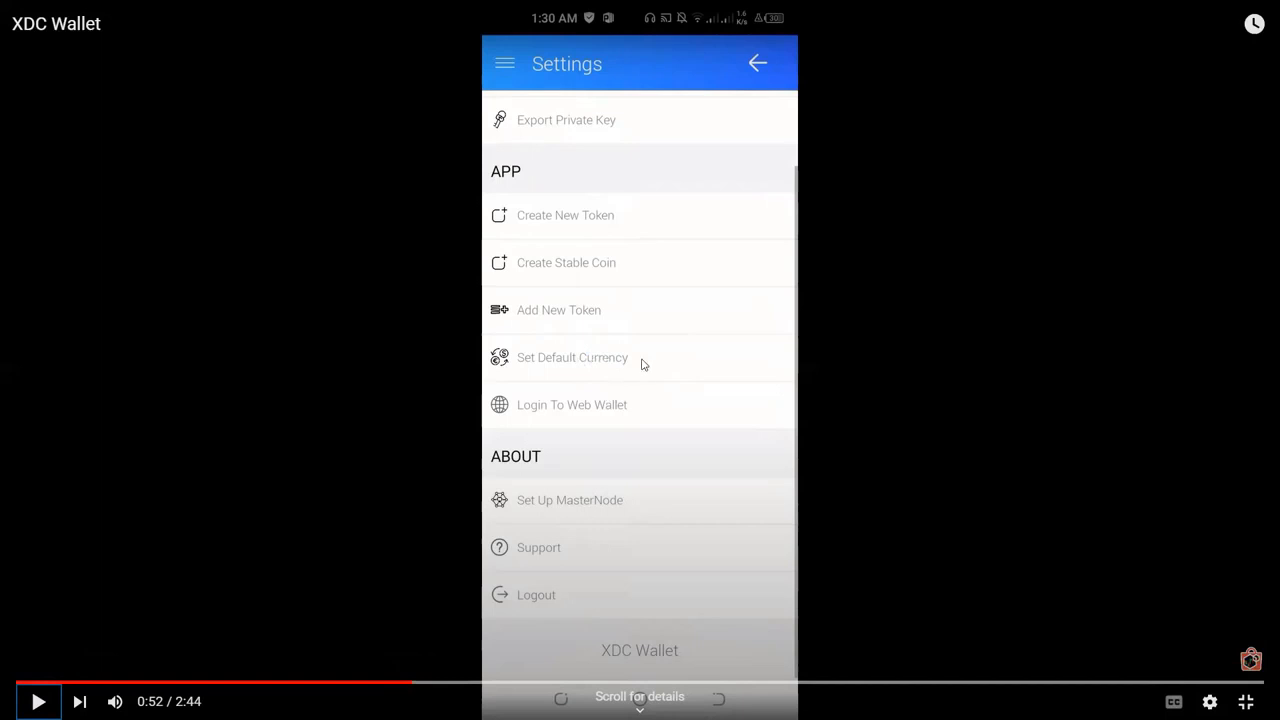
{"action": "mouse_move", "coordinate": [669, 371]}
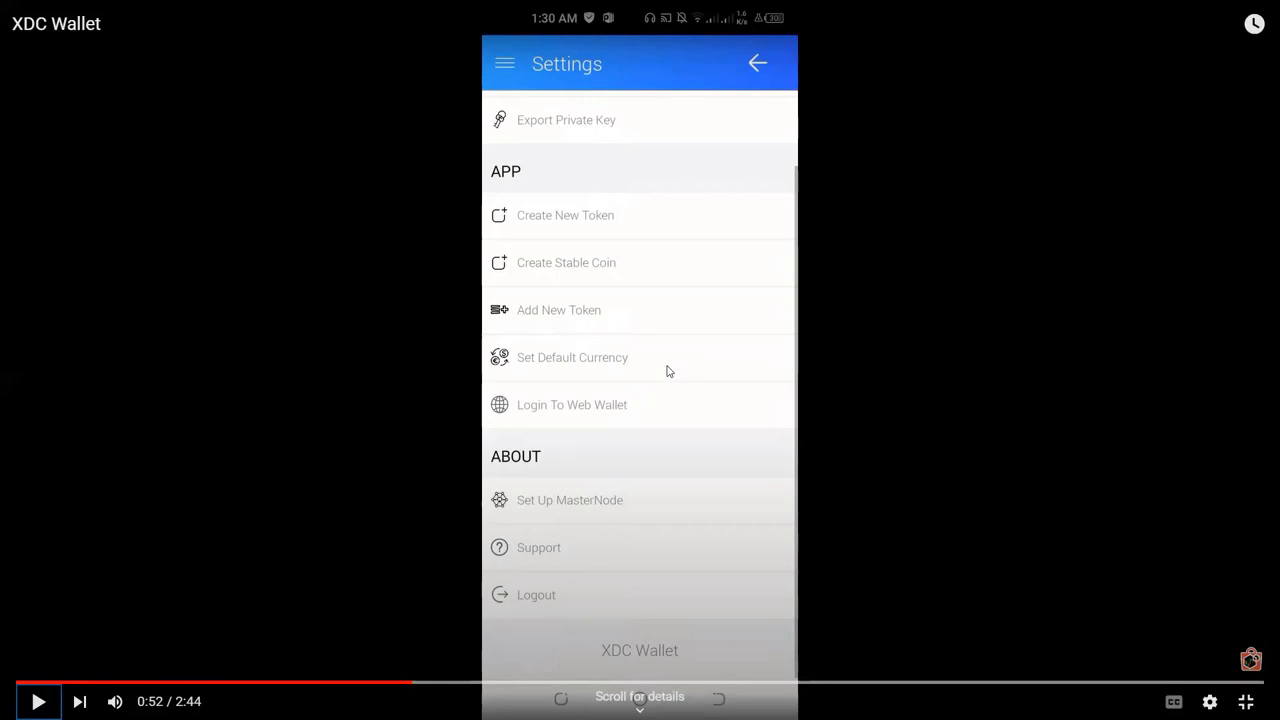
{"action": "mouse_move", "coordinate": [571, 624]}
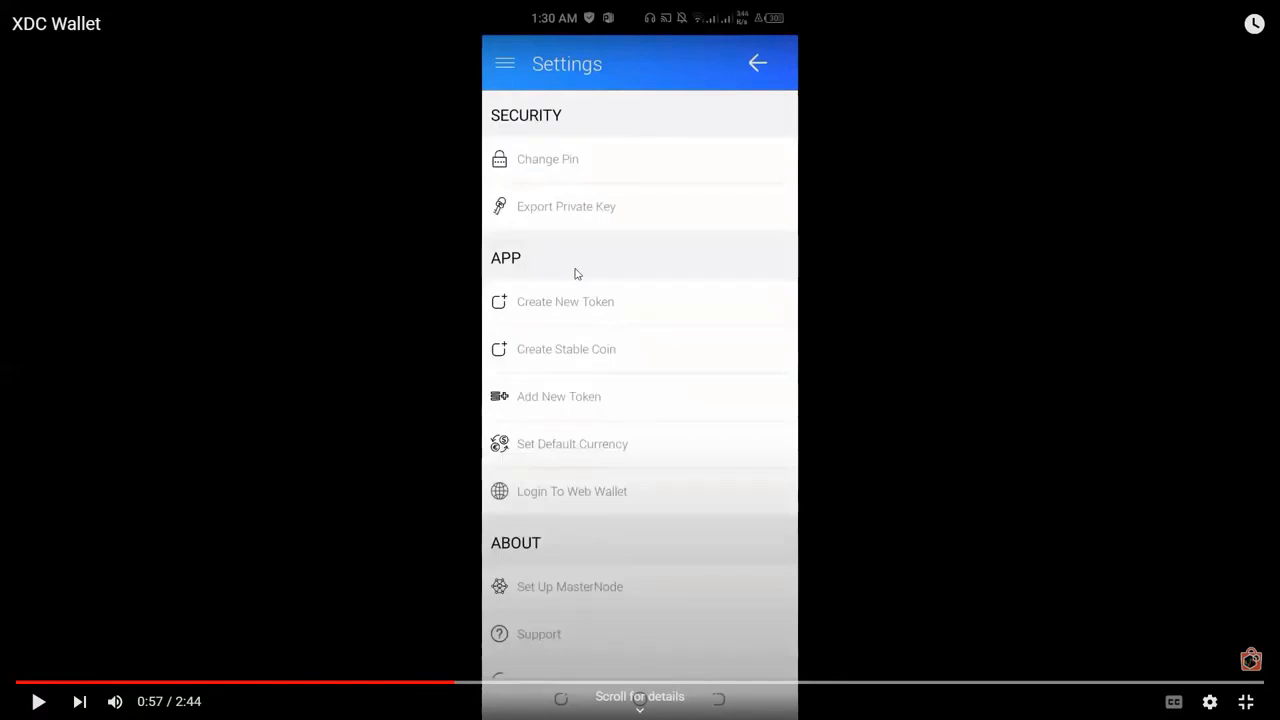
{"action": "mouse_move", "coordinate": [604, 220]}
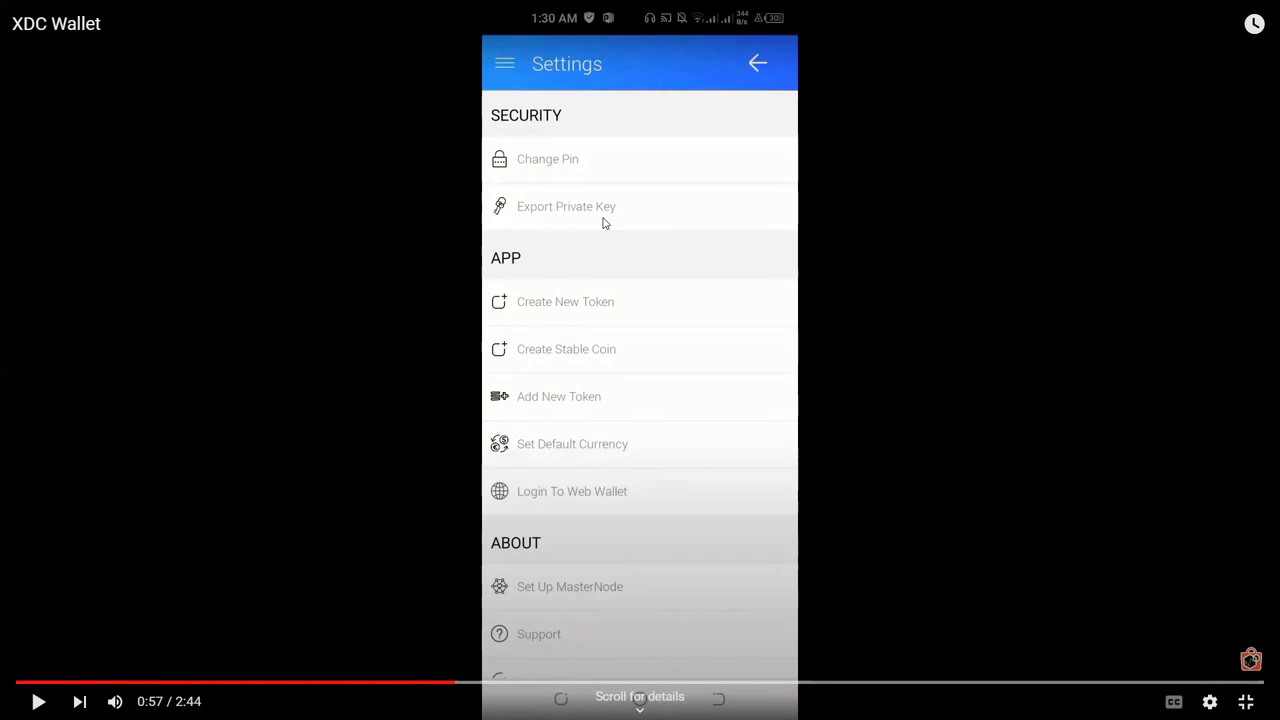
{"action": "mouse_move", "coordinate": [170, 615]}
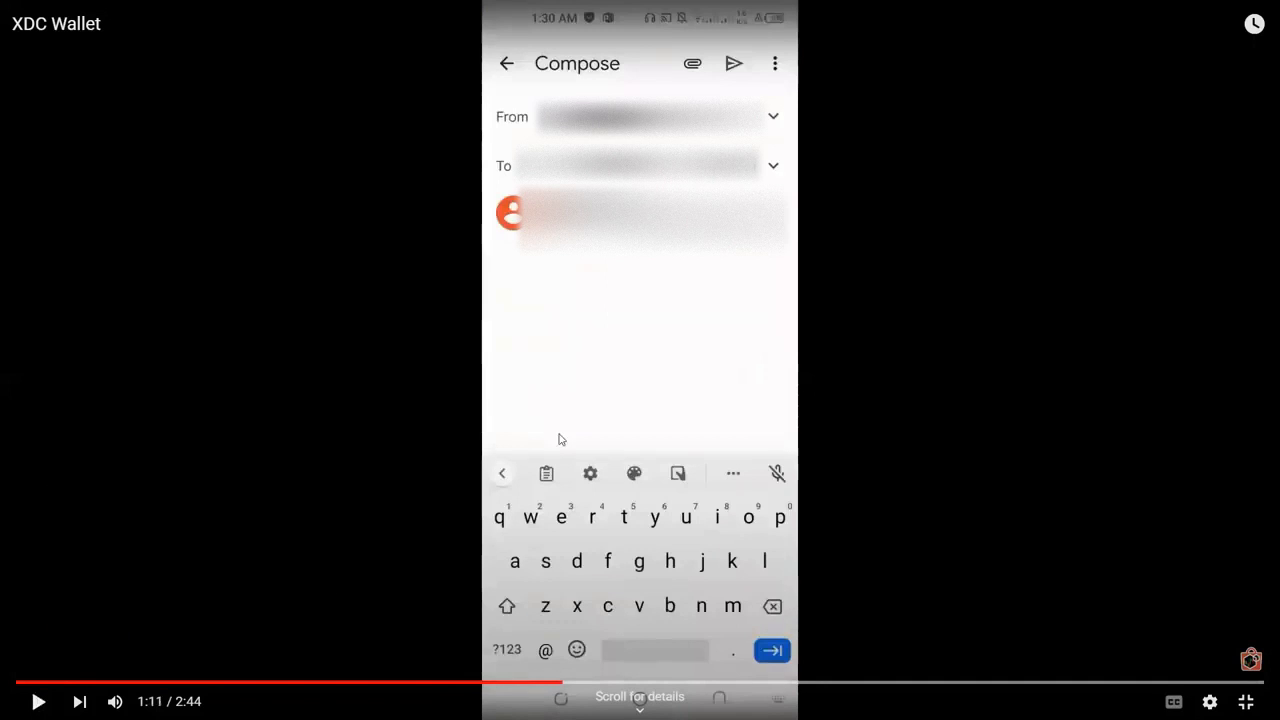
{"action": "mouse_move", "coordinate": [664, 384]}
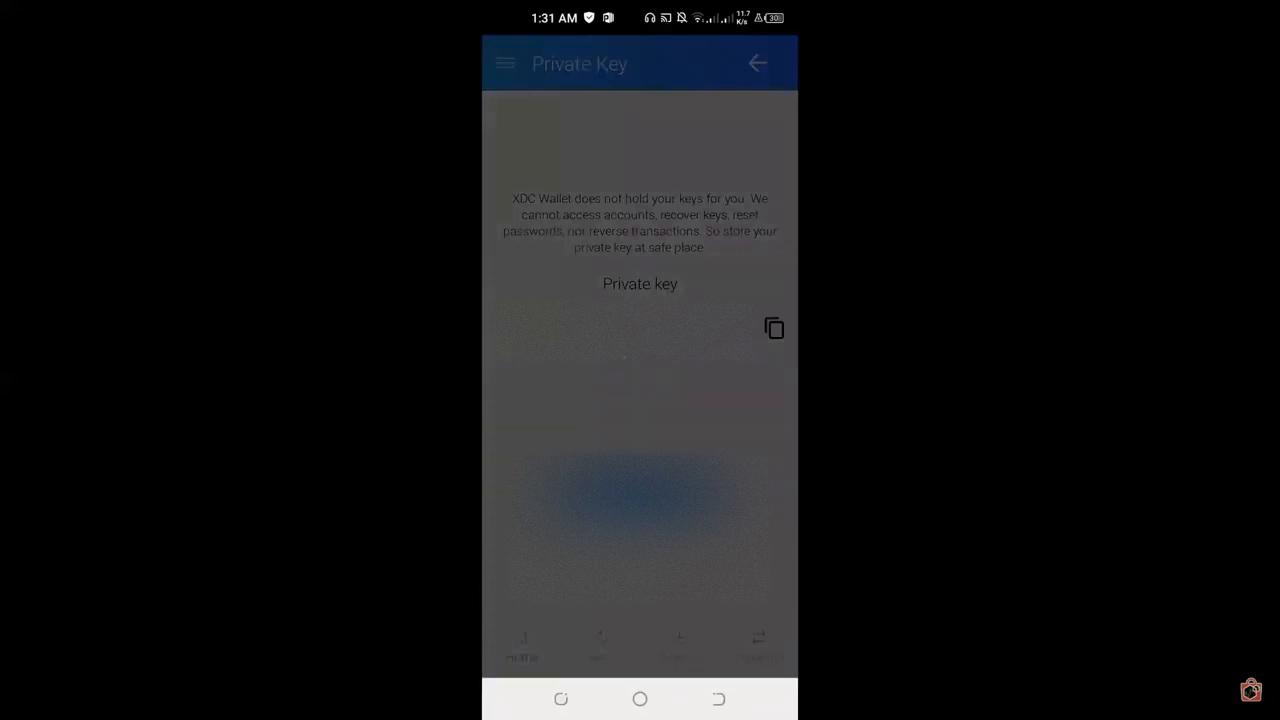
- Go back to the Dashboard, then open Receive, showing the QR code and 0.00 XDC balance
{"action": "left_click", "coordinate": [757, 62]}
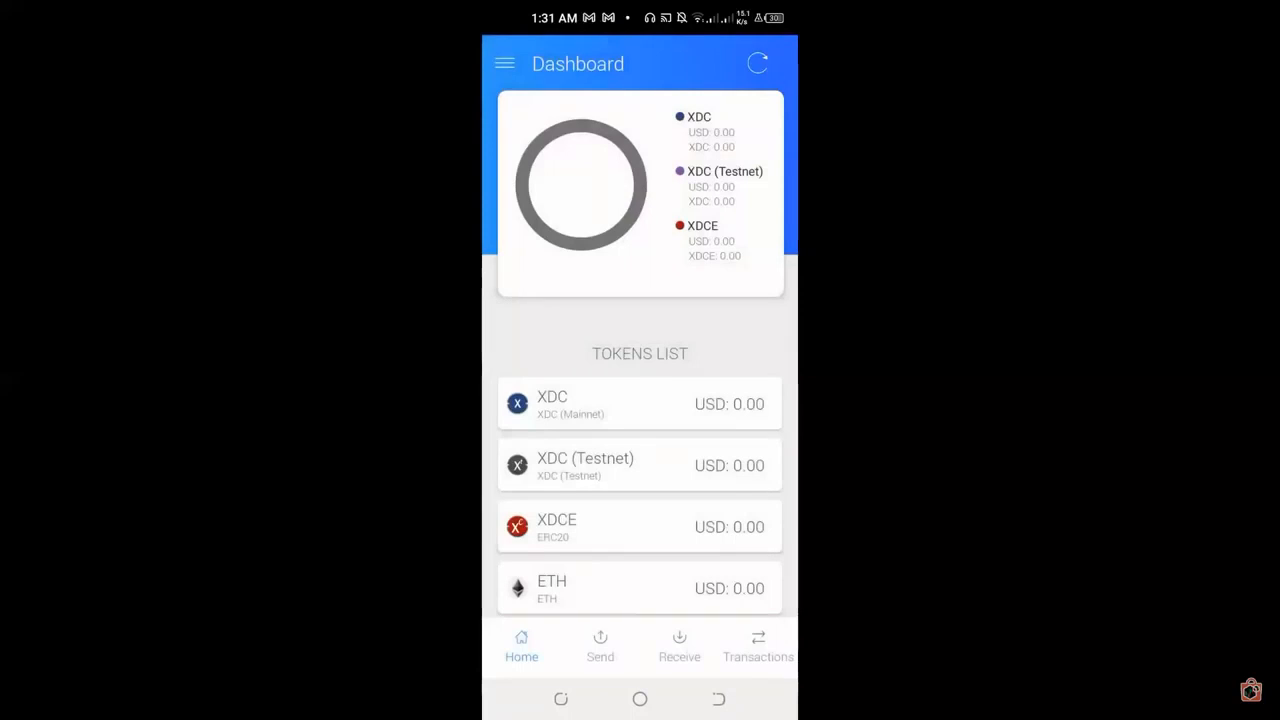
{"action": "left_click", "coordinate": [678, 645]}
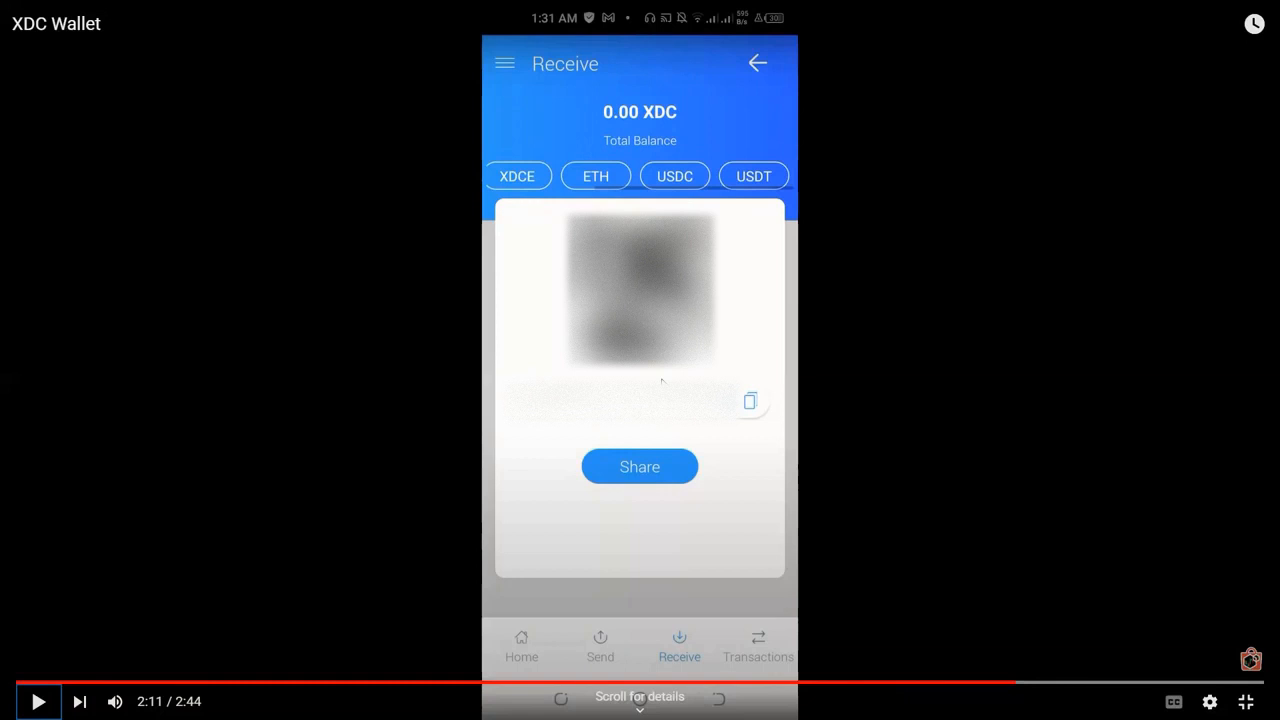
{"action": "left_click", "coordinate": [600, 645]}
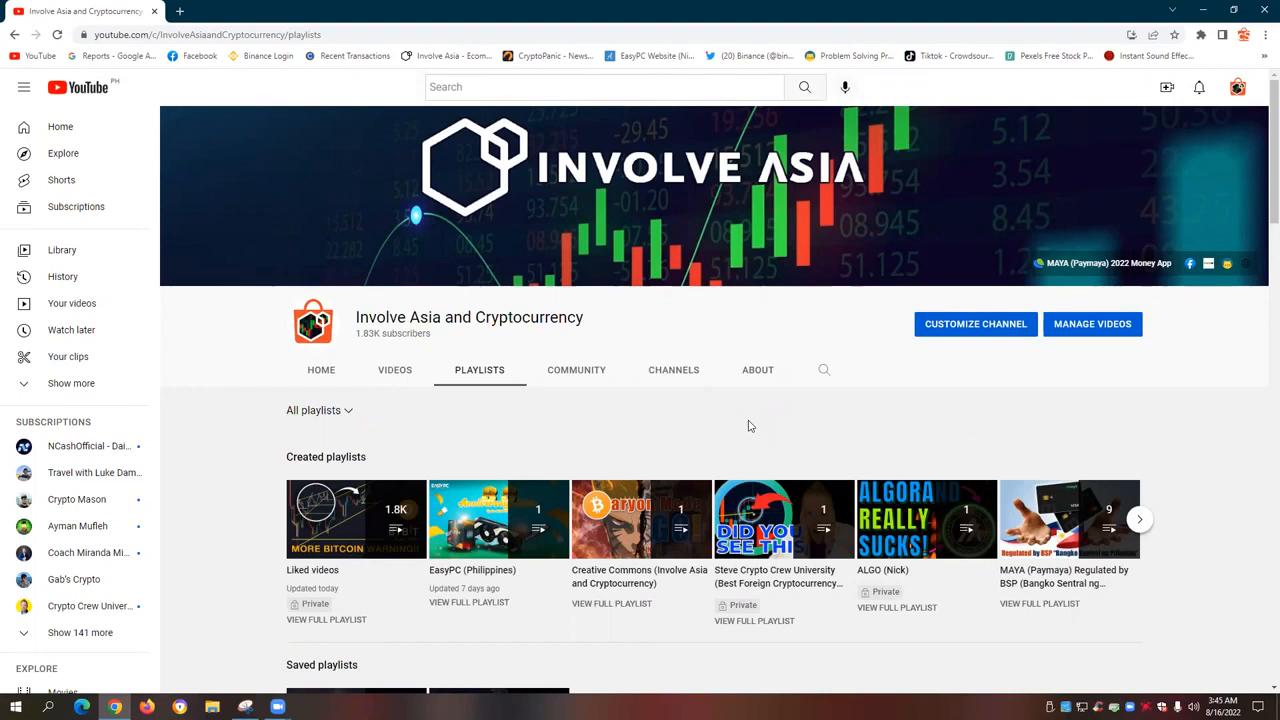
{"action": "scroll", "scroll_direction": "down", "scroll_amount": 3}
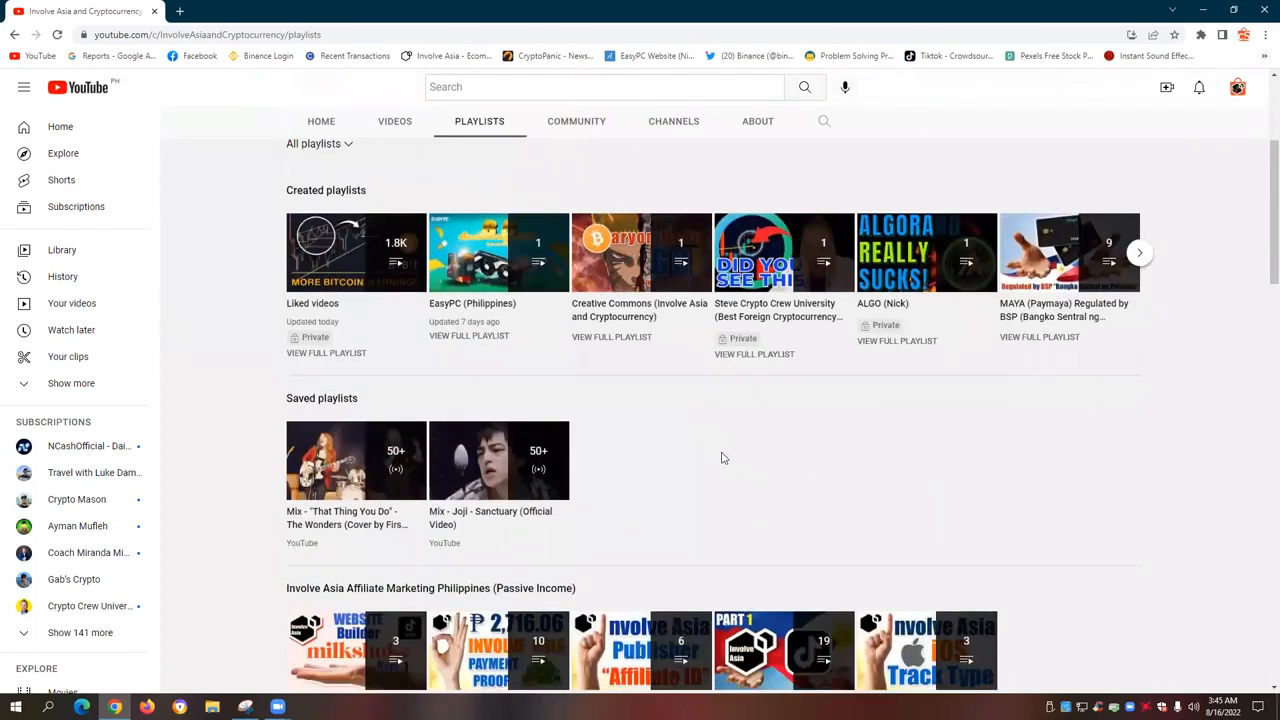
{"action": "scroll", "scroll_direction": "down", "scroll_amount": 3}
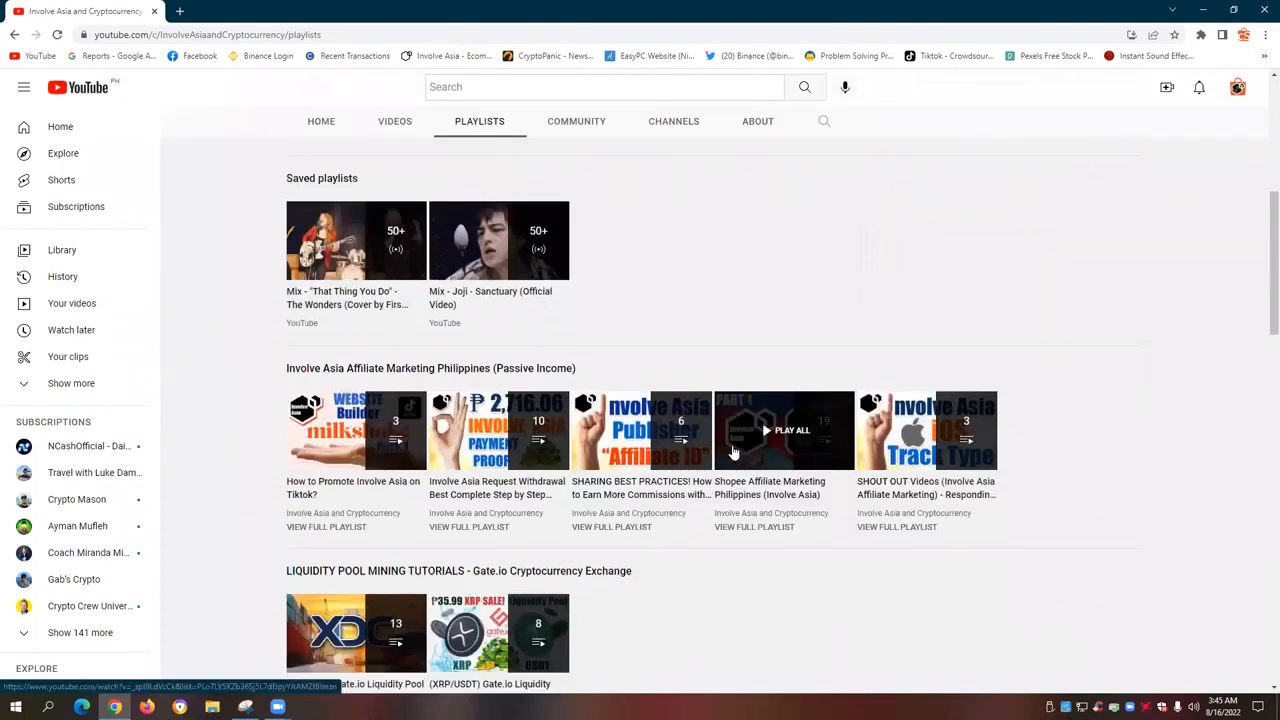
{"action": "scroll", "scroll_direction": "down", "scroll_amount": 3}
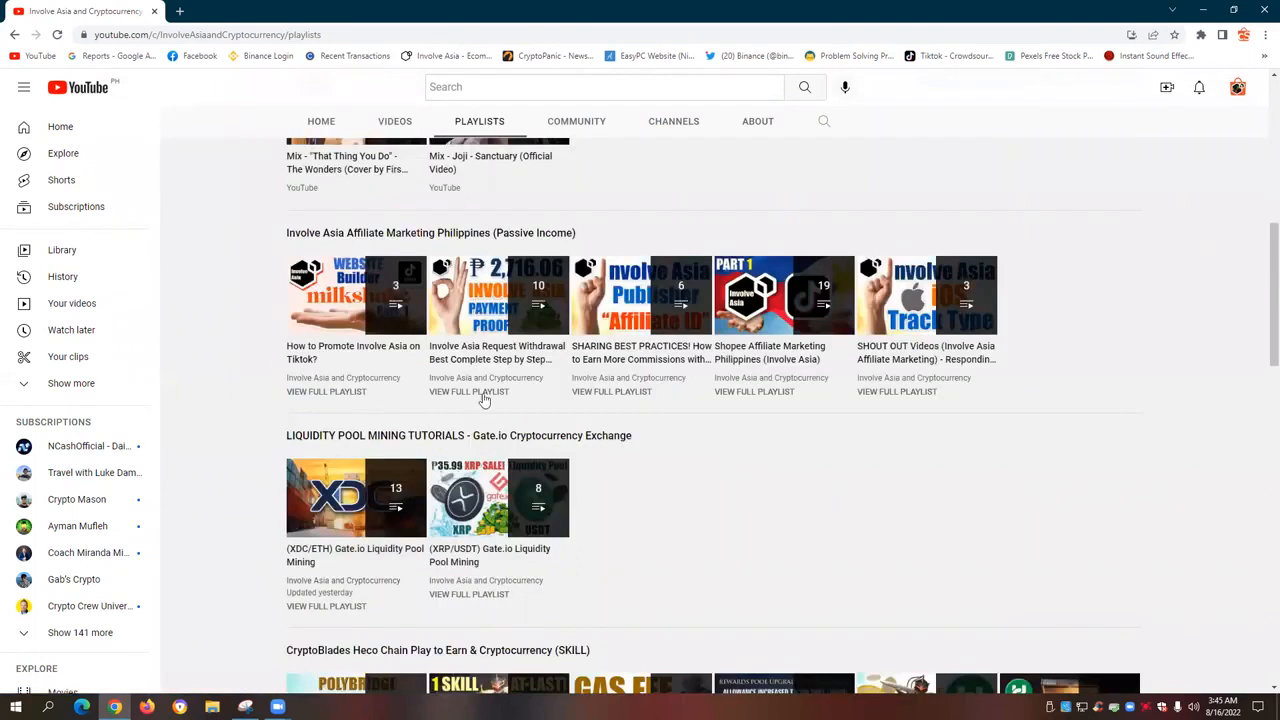
{"action": "mouse_move", "coordinate": [787, 555]}
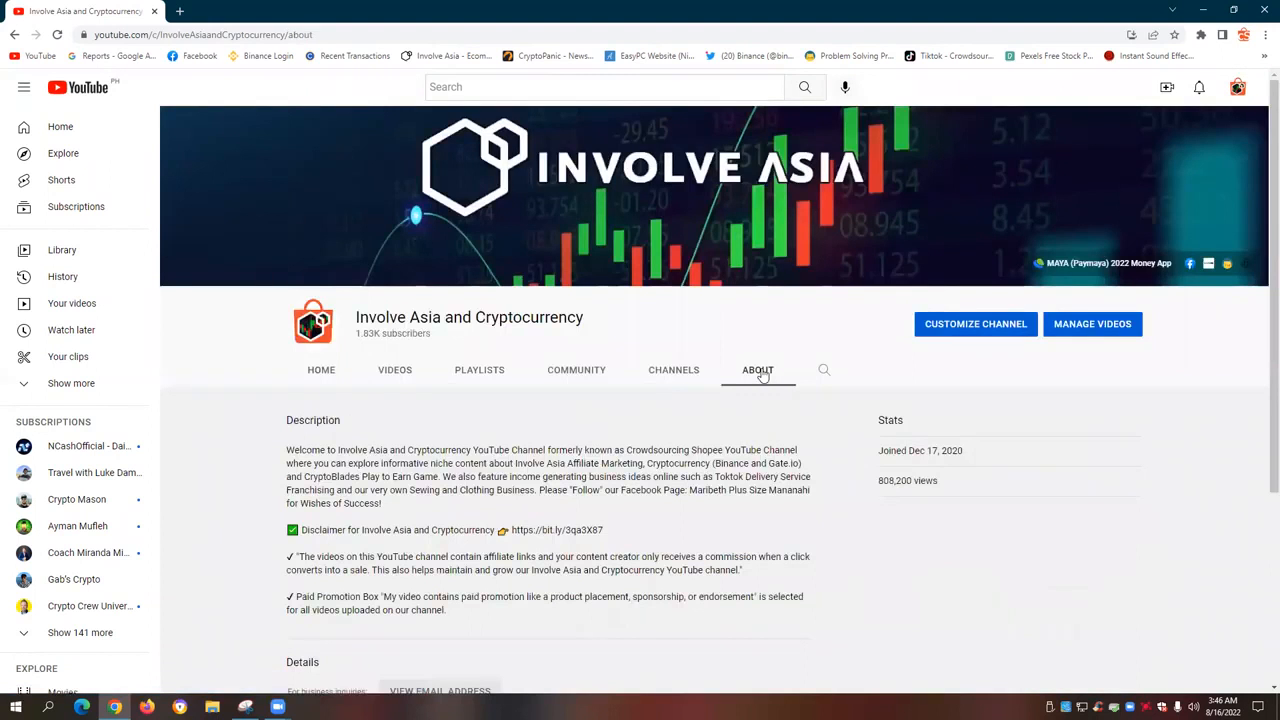
- Scroll the channel's About page down to its description, details and external links
{"action": "scroll", "scroll_direction": "down", "scroll_amount": 3}
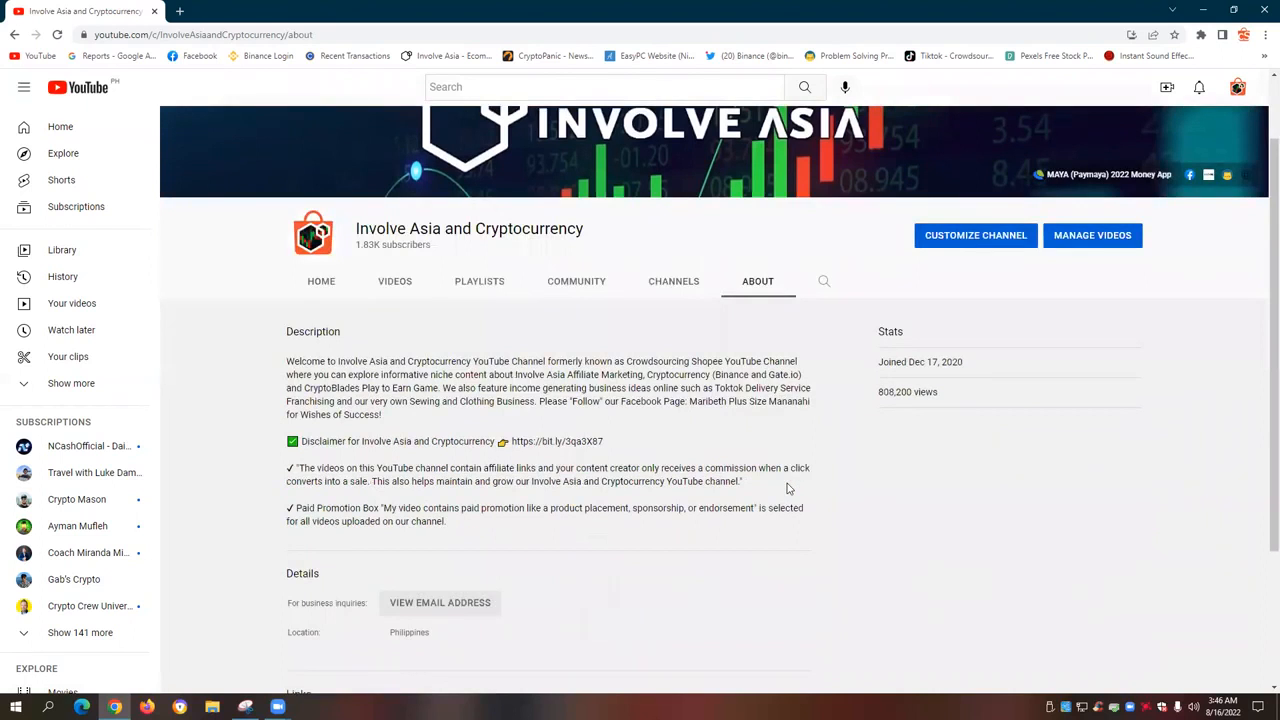
{"action": "scroll", "scroll_direction": "down", "scroll_amount": 3}
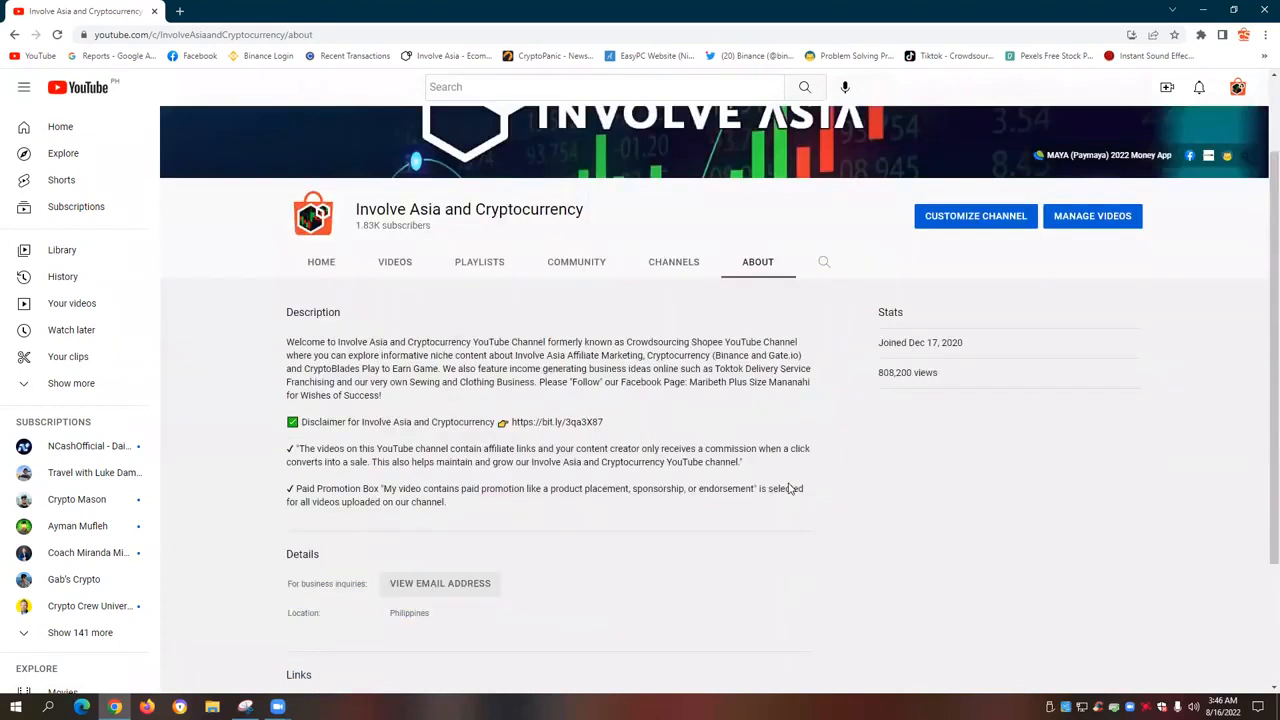
{"action": "scroll", "scroll_direction": "down", "scroll_amount": 3}
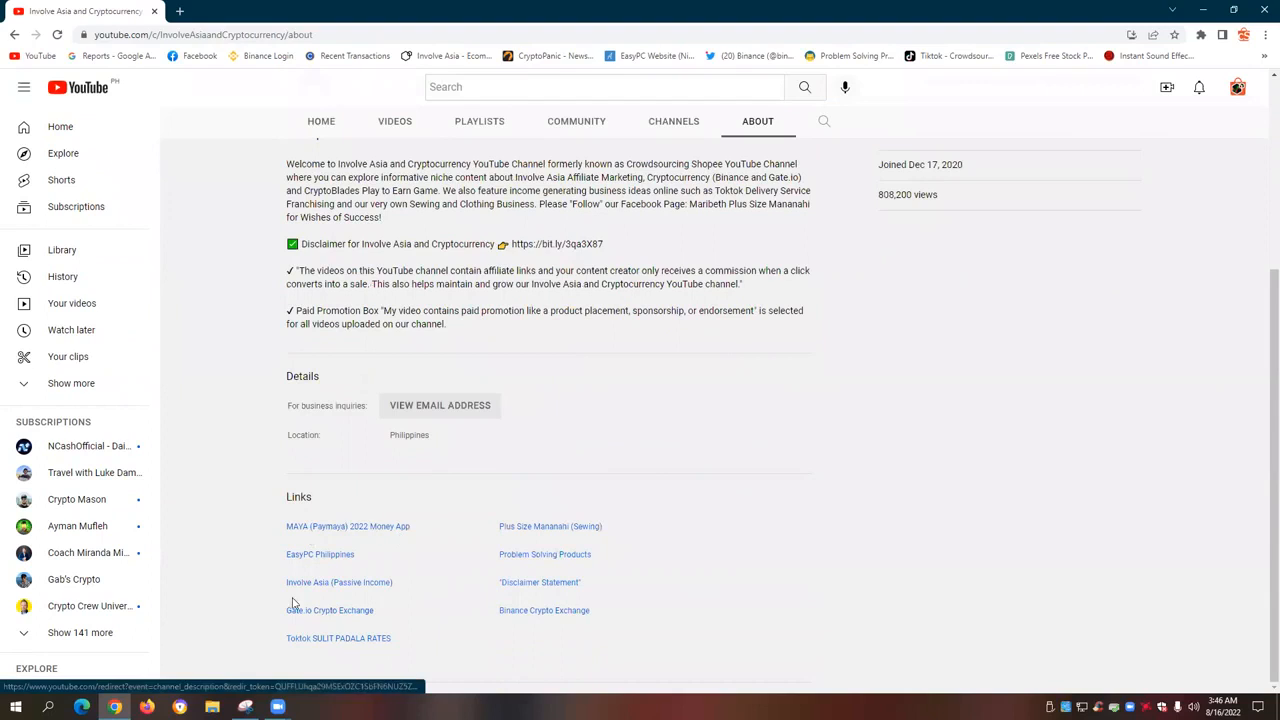